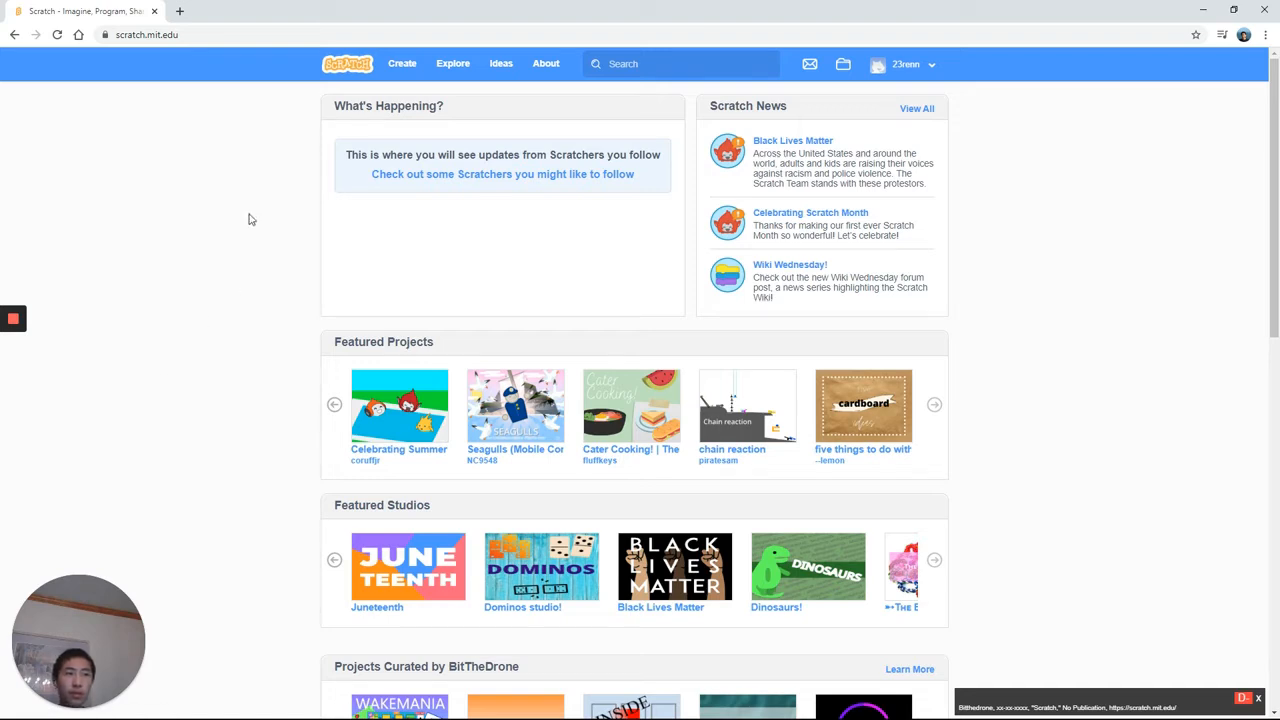
{"action": "mouse_move", "coordinate": [940, 68]}
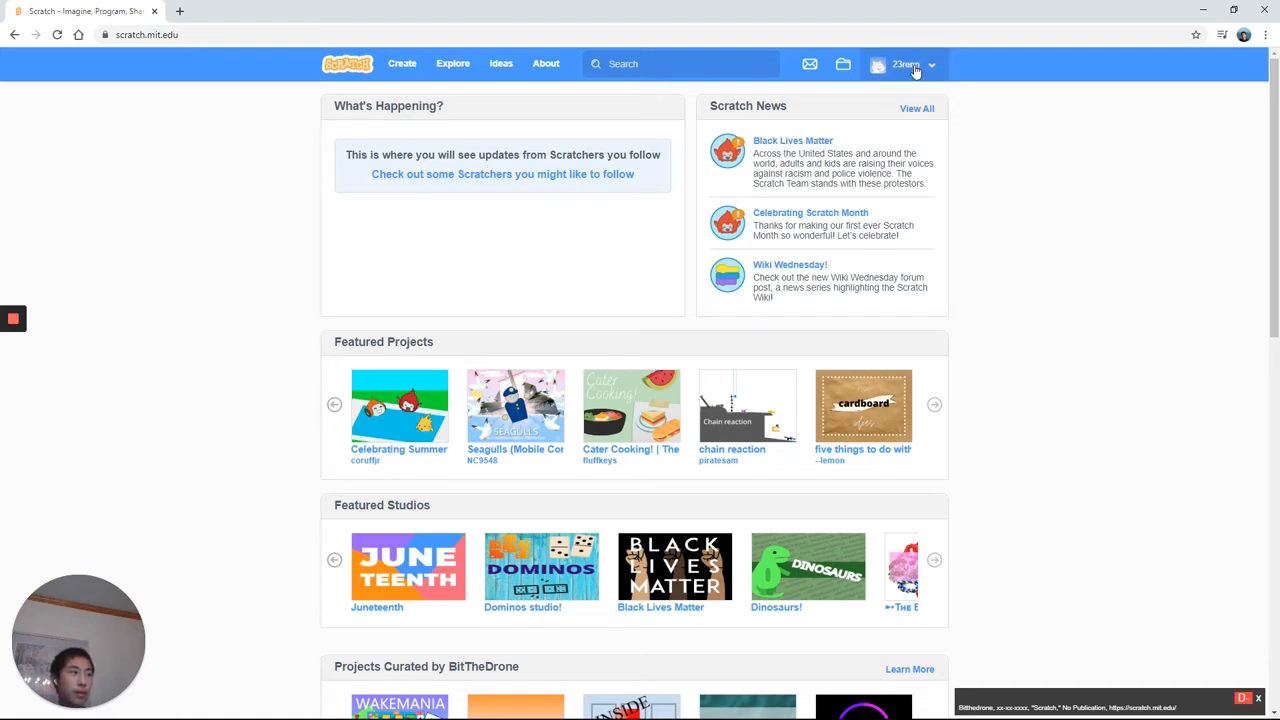
Start a new untitled Scratch project from the home page via Create.
{"action": "left_click", "coordinate": [932, 64]}
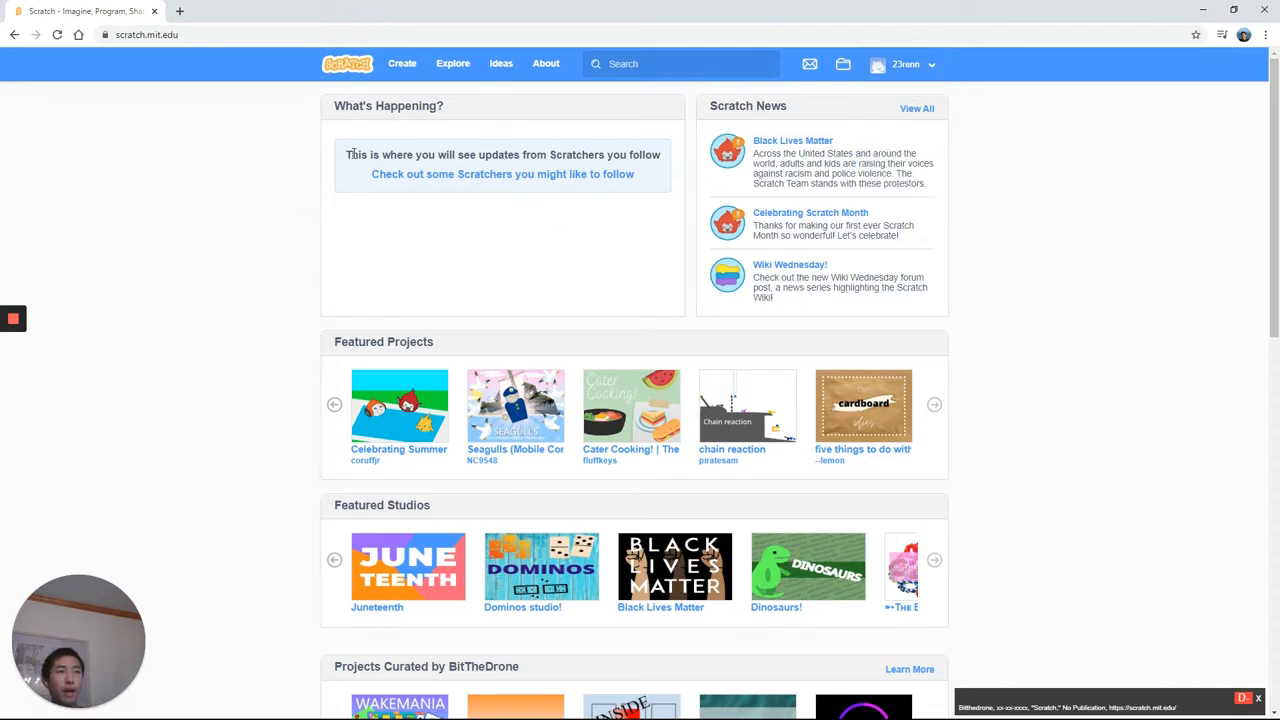
{"action": "left_click", "coordinate": [400, 62]}
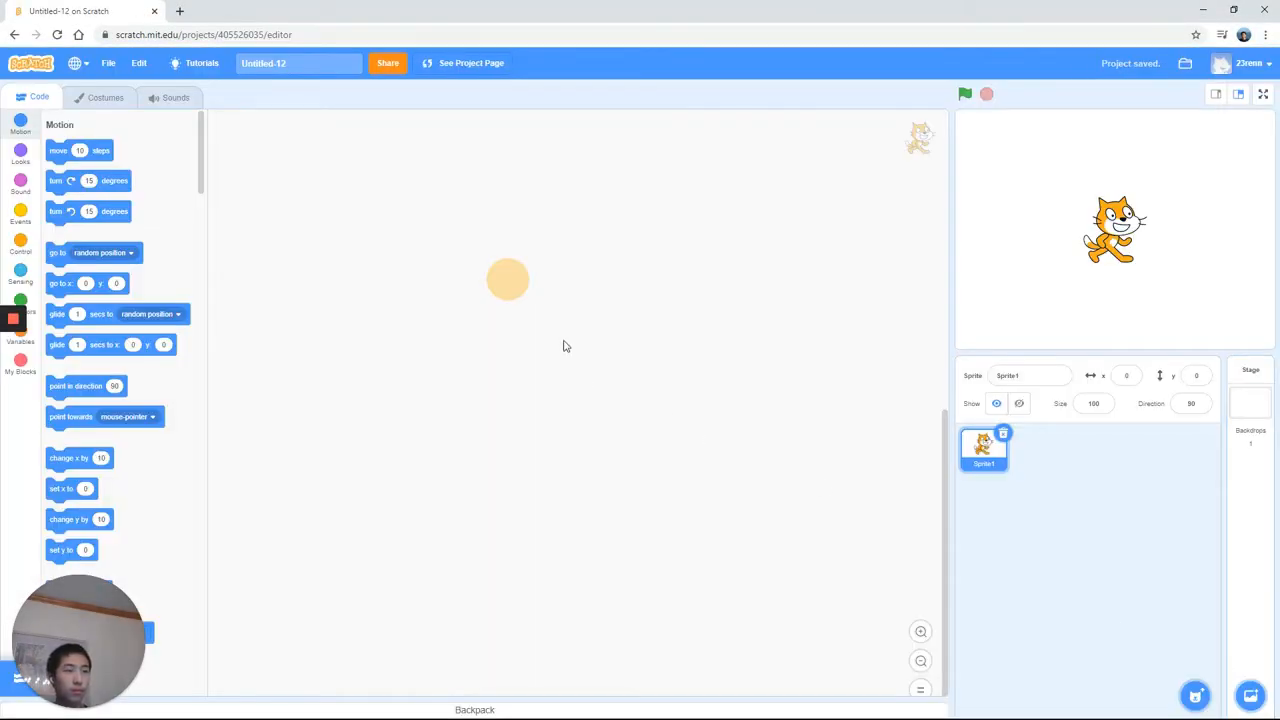
{"action": "mouse_move", "coordinate": [868, 396]}
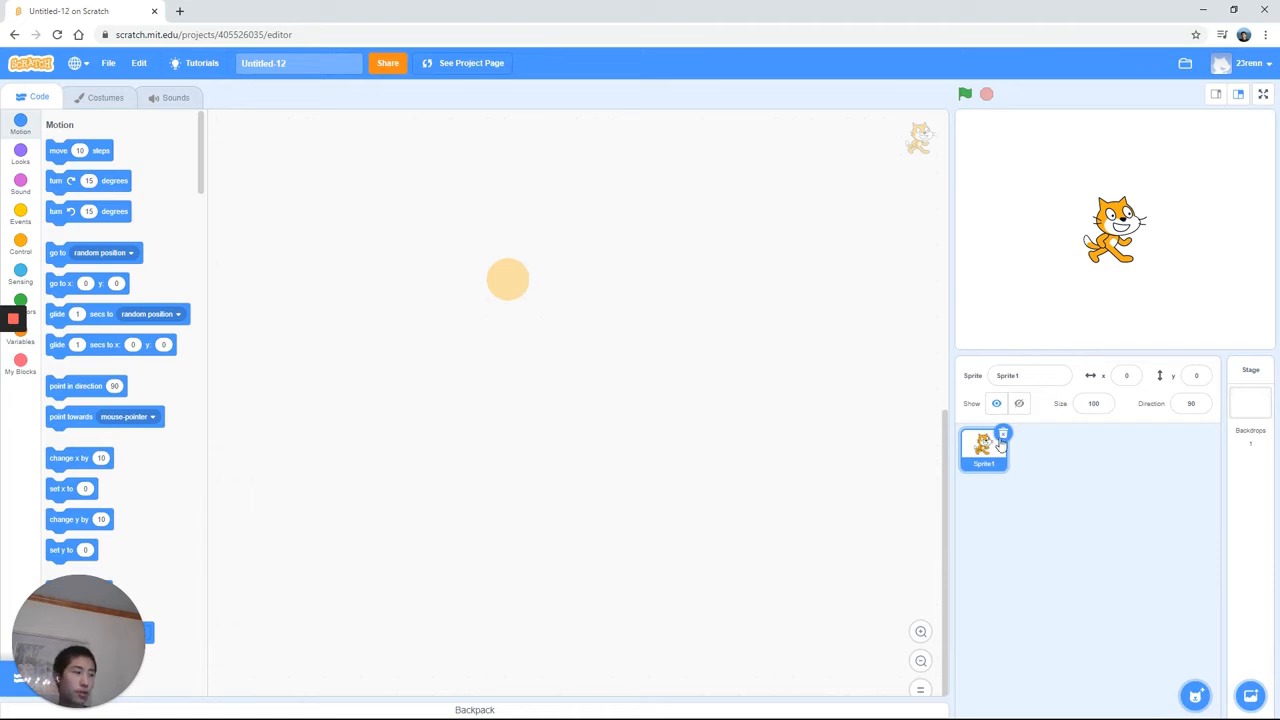
Delete the default cat and add the Block-N sprite from the Letters library.
{"action": "left_click", "coordinate": [1248, 384]}
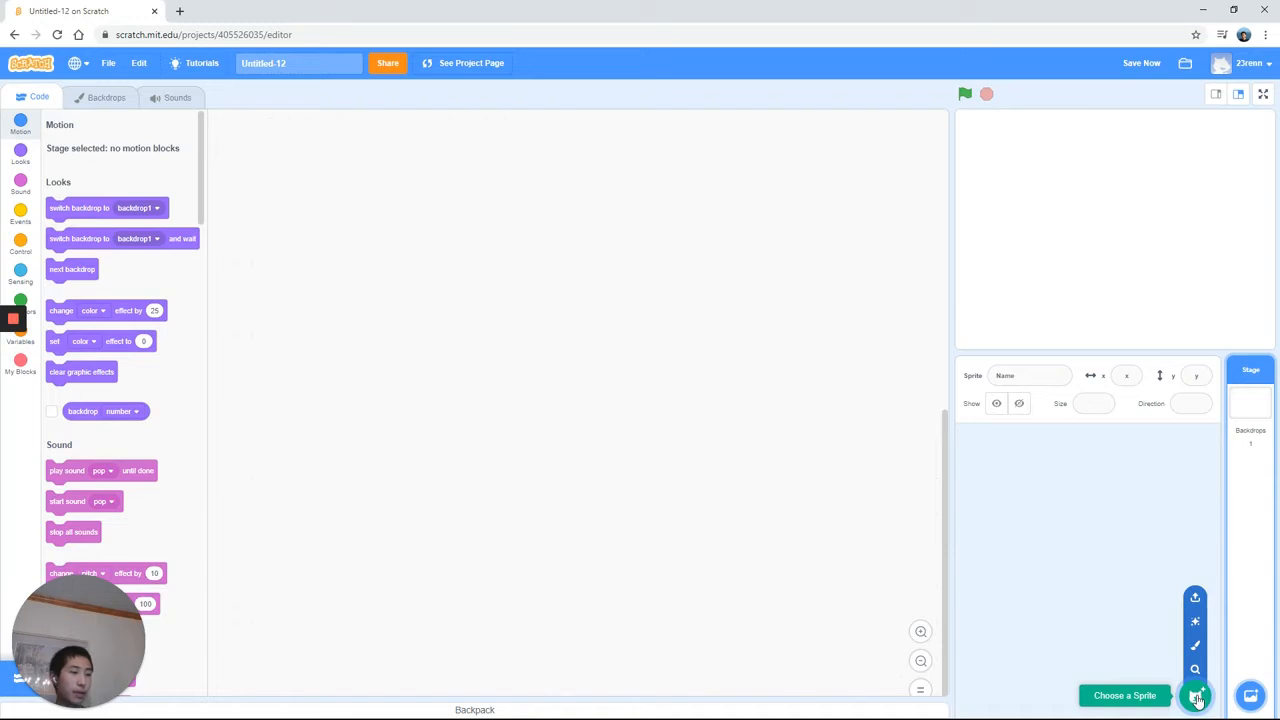
{"action": "left_click", "coordinate": [1196, 696]}
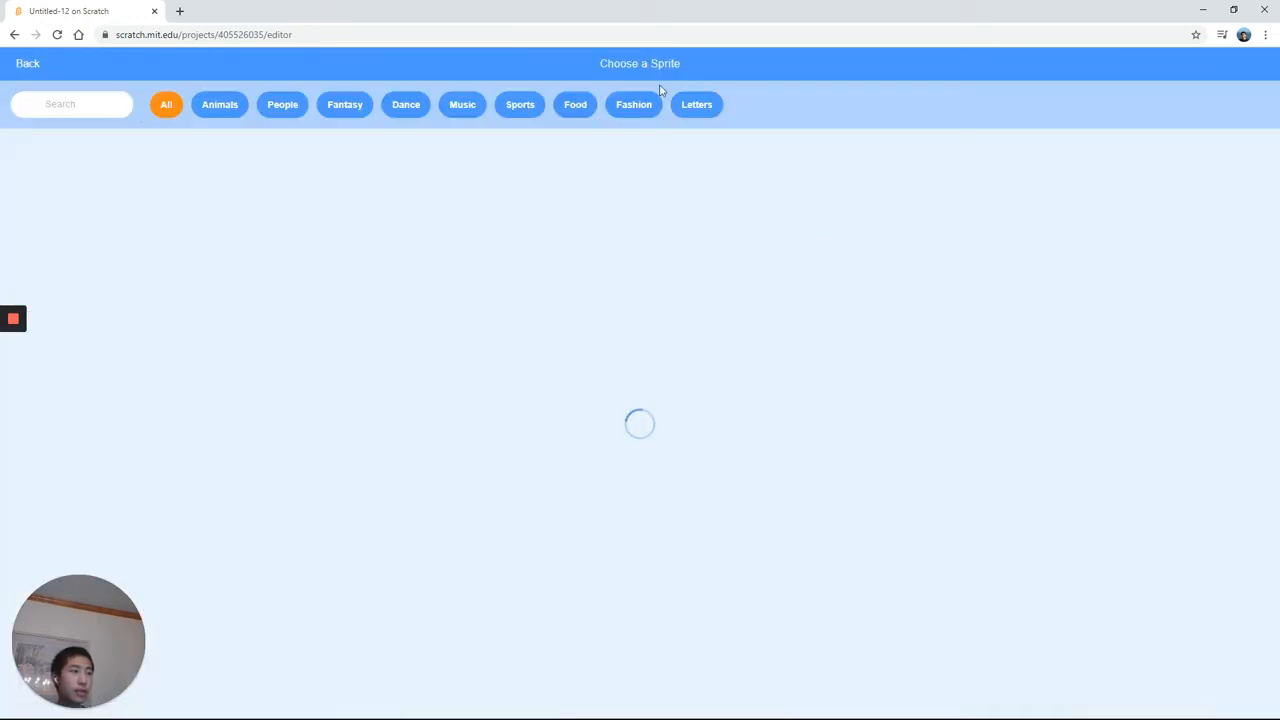
{"action": "left_click", "coordinate": [696, 104]}
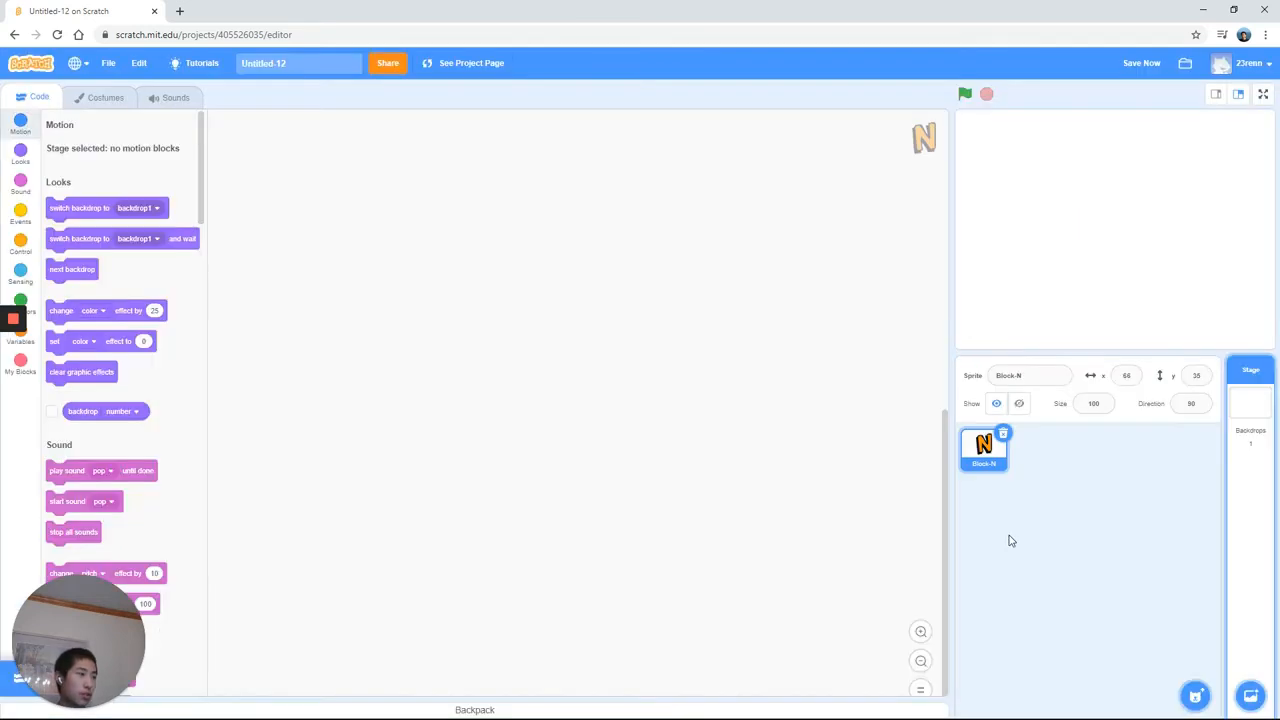
{"action": "left_click", "coordinate": [984, 448]}
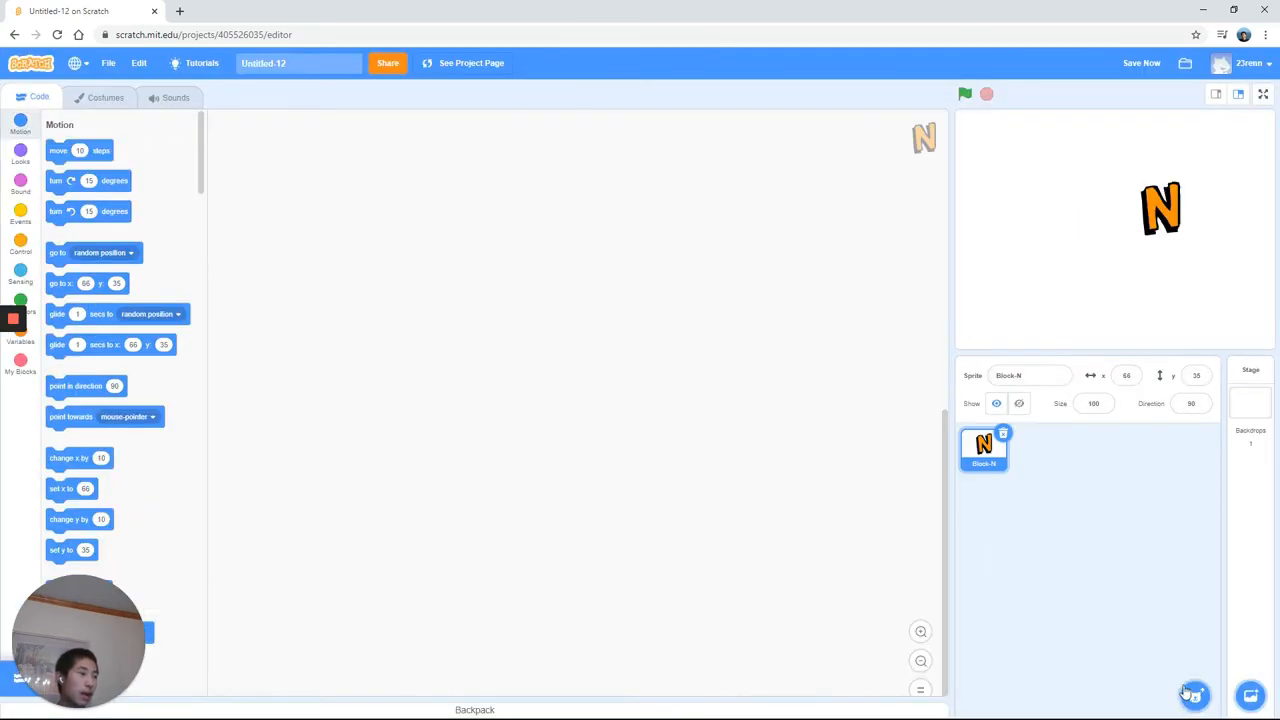
Add Block-A, Block-T and Block-E and arrange the letters to spell NATE.
{"action": "left_click", "coordinate": [1192, 696]}
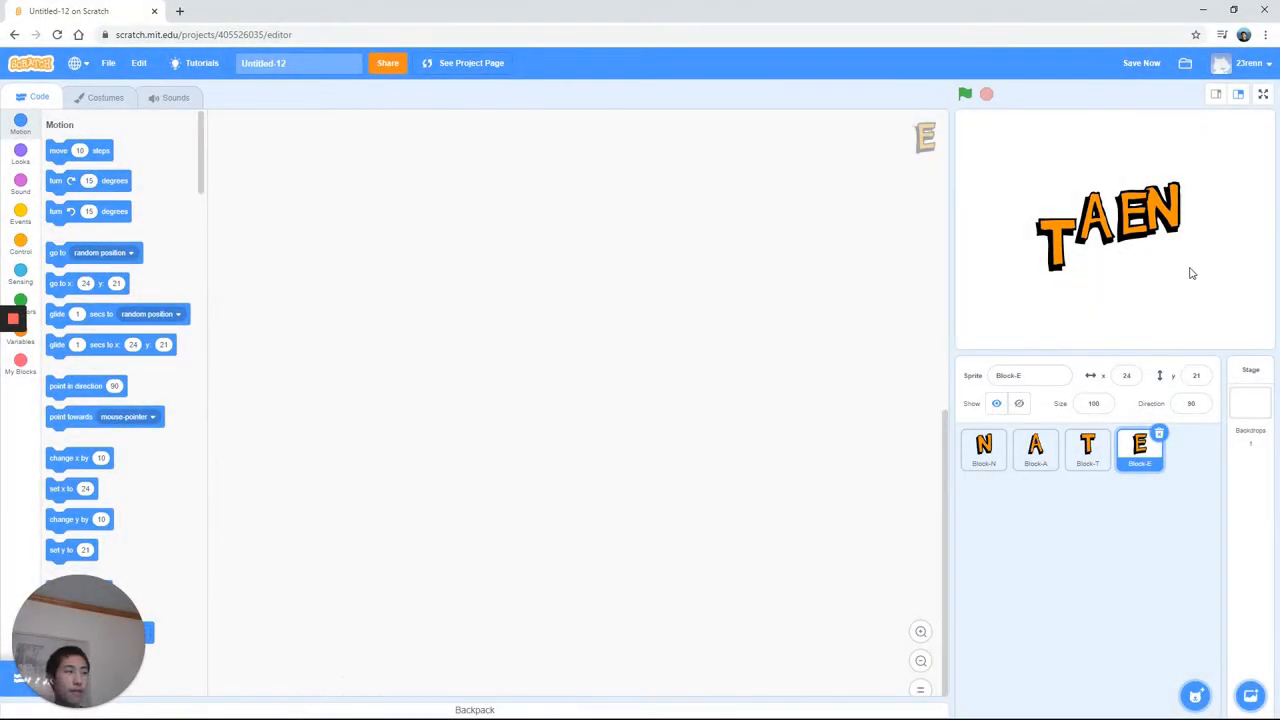
{"action": "mouse_move", "coordinate": [1010, 504]}
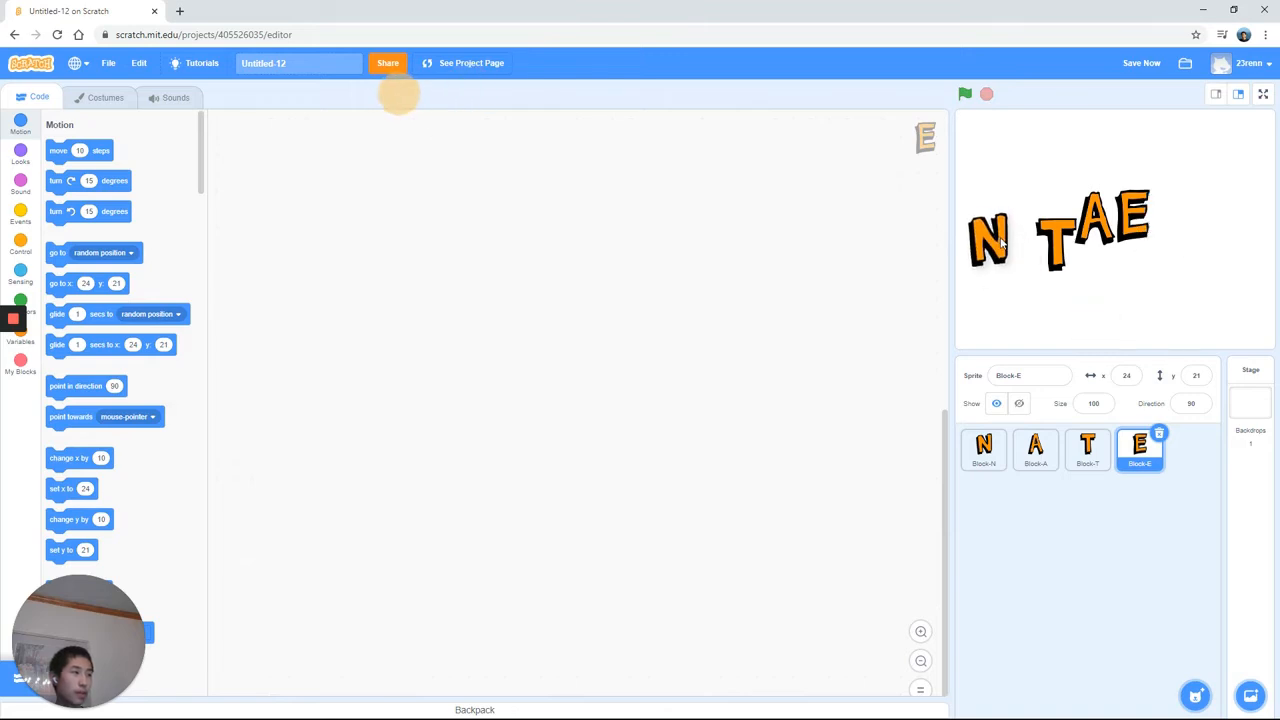
{"action": "left_click", "coordinate": [984, 448]}
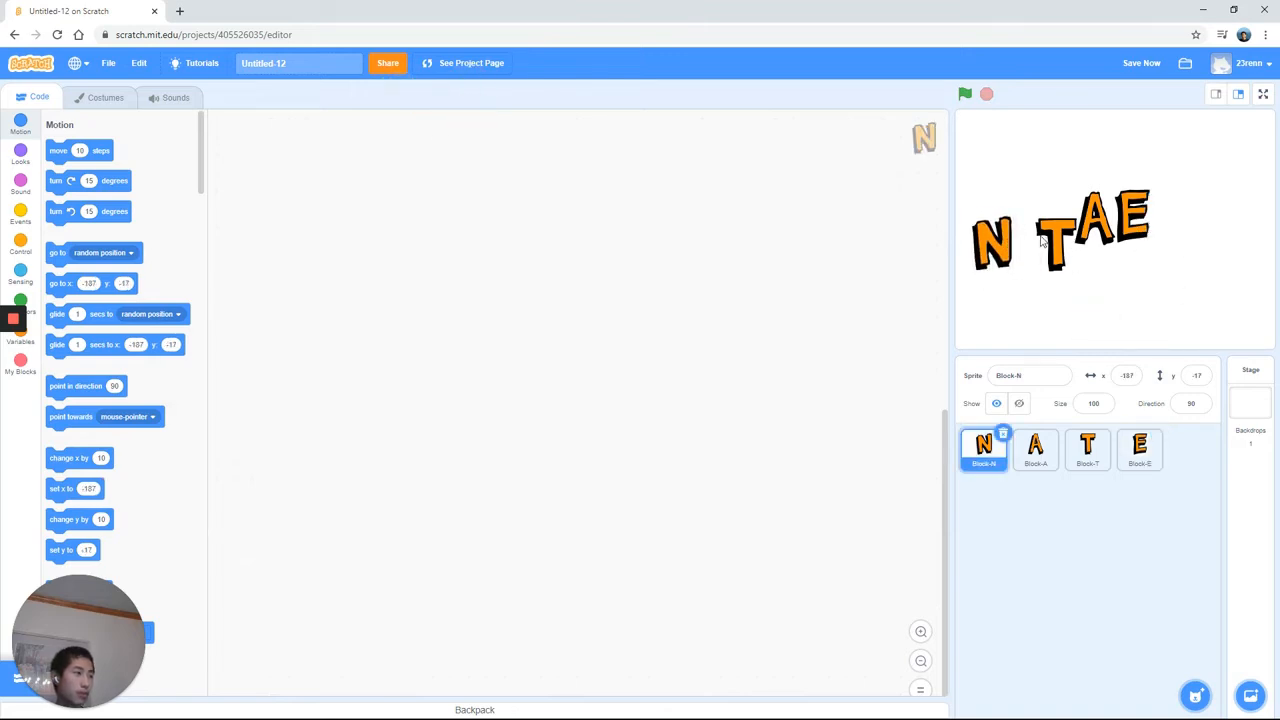
{"action": "left_click", "coordinate": [1088, 448]}
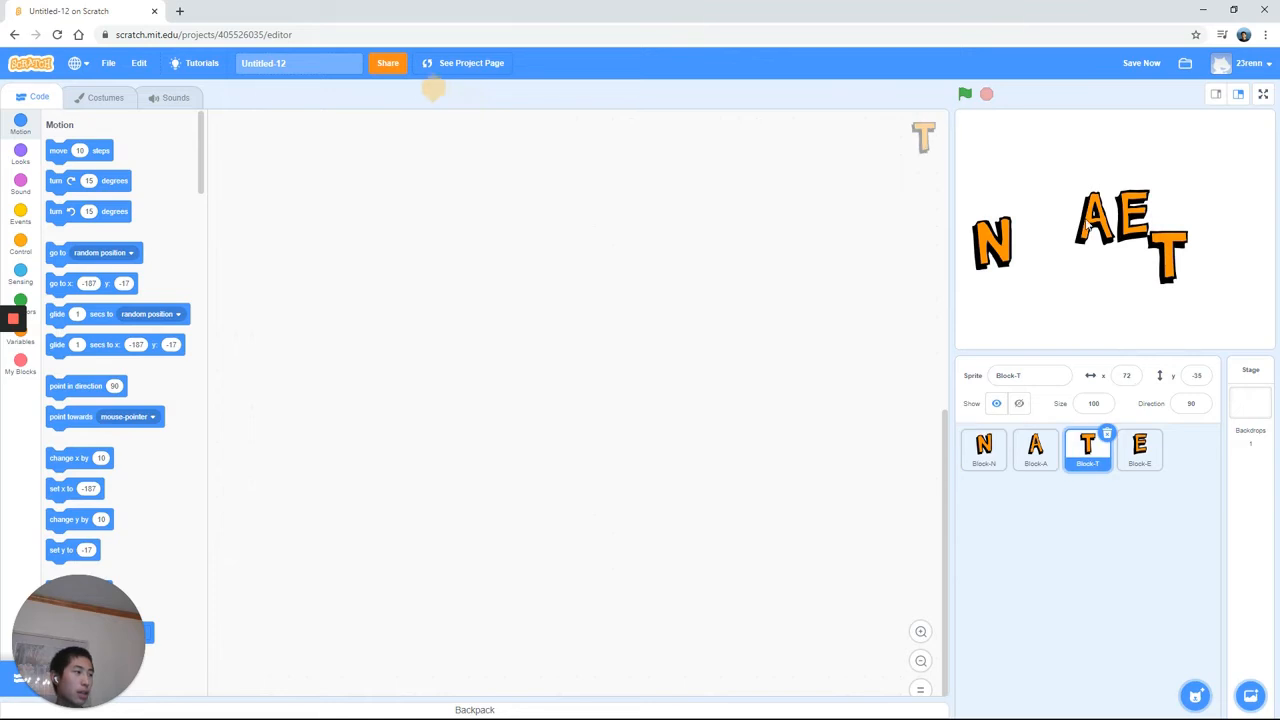
{"action": "left_click", "coordinate": [1036, 448]}
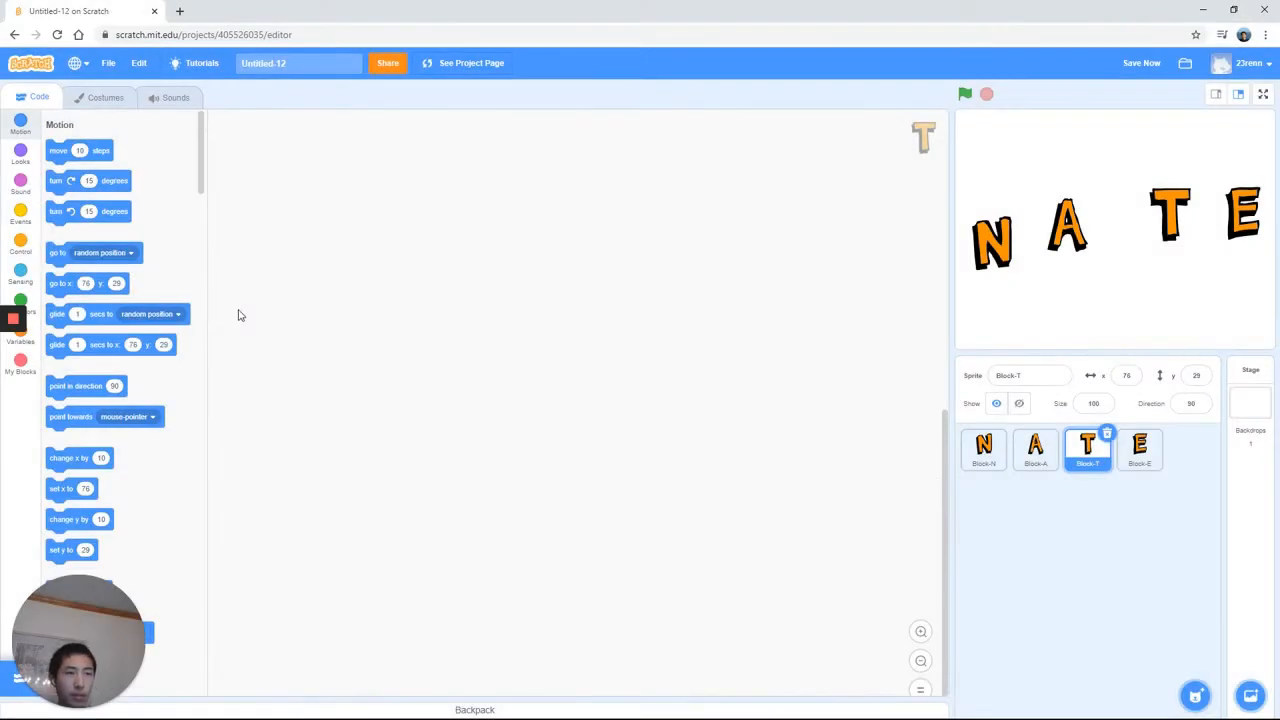
Give the T sprite a green-flag script with a start sound block beneath it.
{"action": "left_click", "coordinate": [20, 212]}
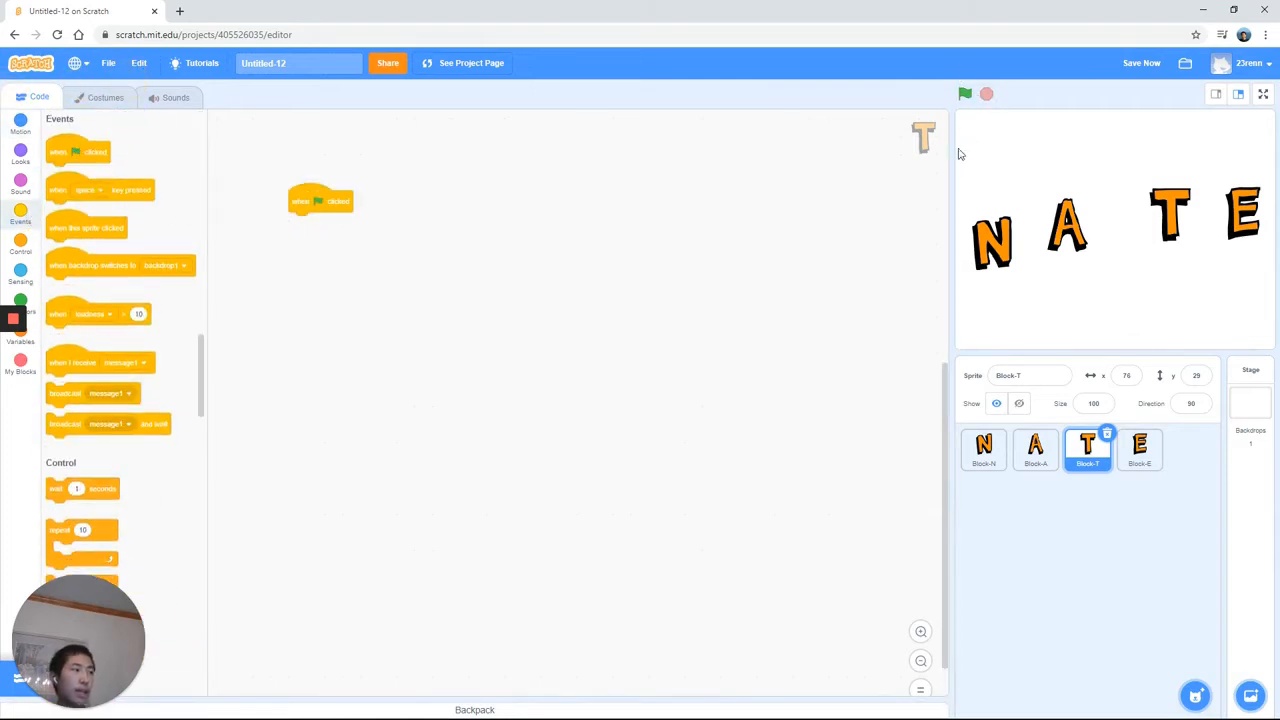
{"action": "mouse_move", "coordinate": [38, 130]}
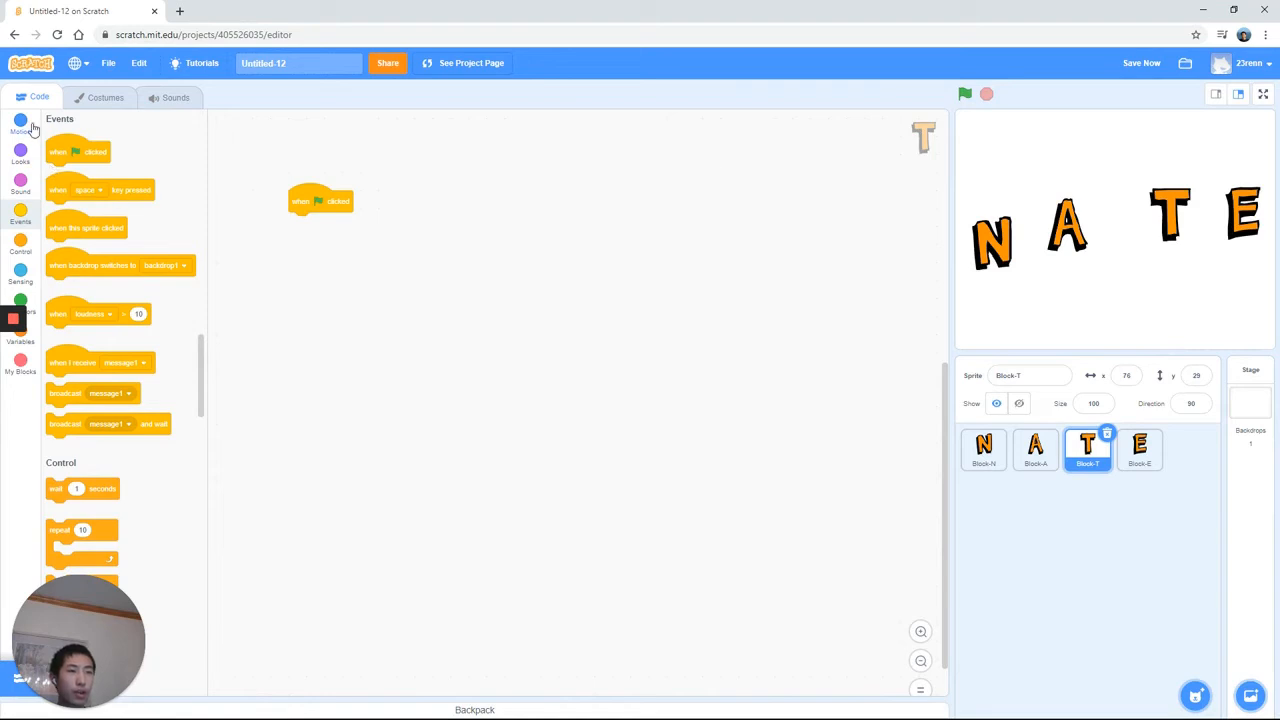
{"action": "left_click", "coordinate": [20, 180]}
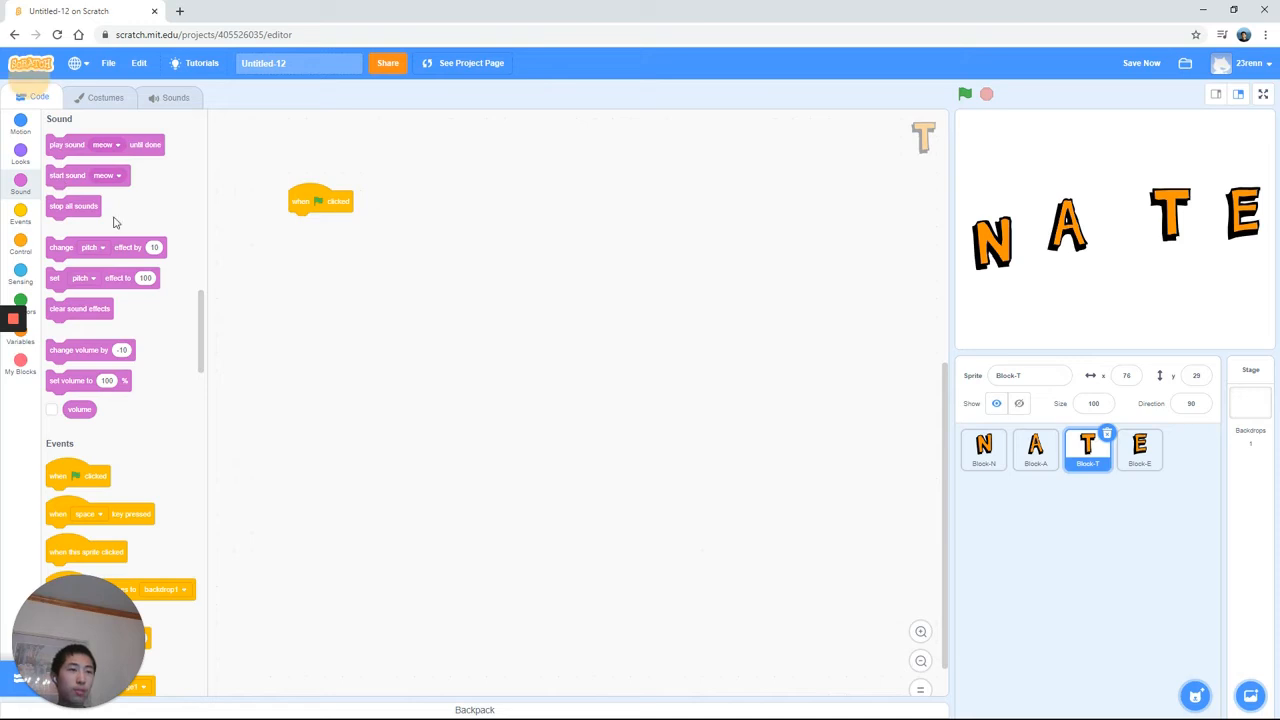
{"action": "left_click_drag", "start_coordinate": [68, 176], "coordinate": [310, 222]}
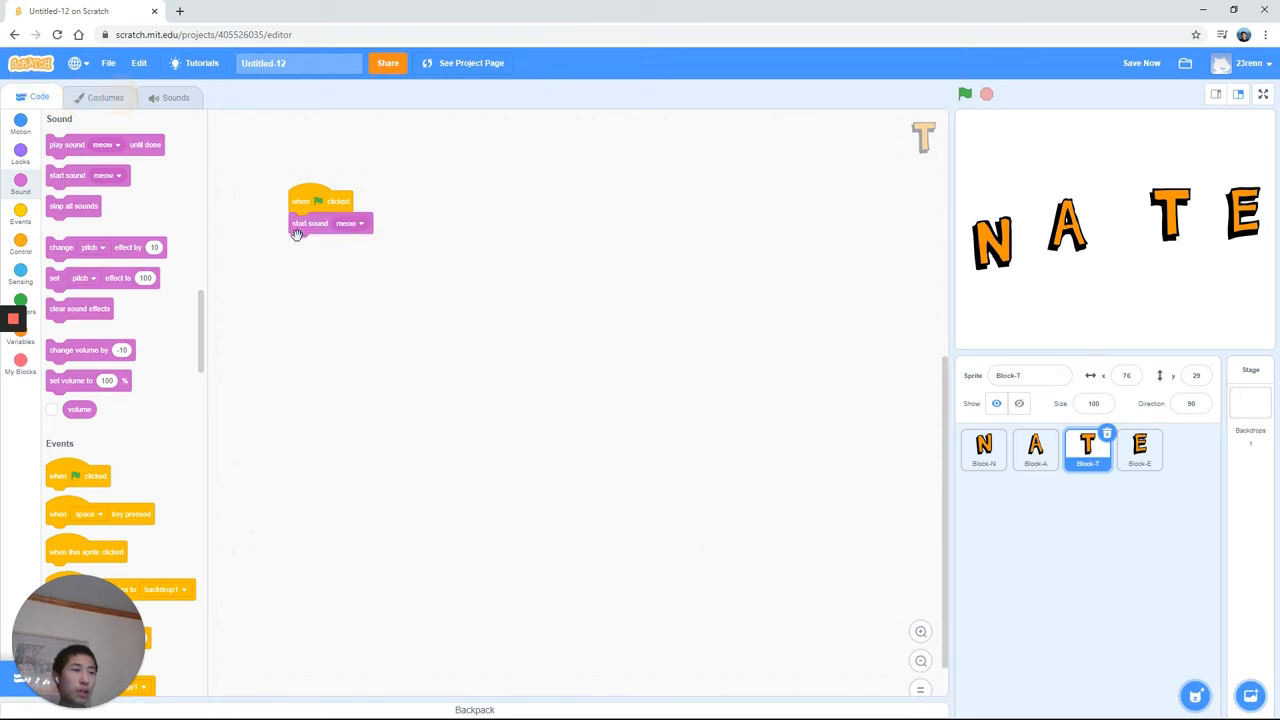
{"action": "mouse_move", "coordinate": [374, 336]}
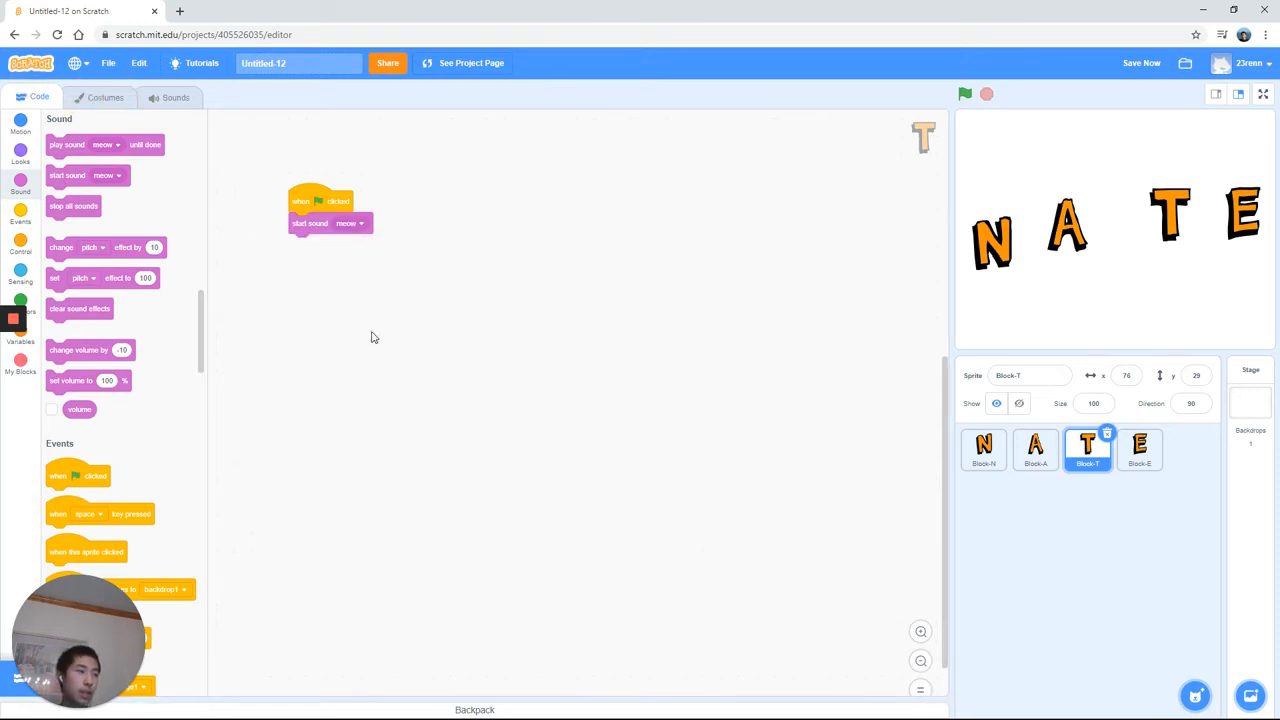
{"action": "left_click", "coordinate": [348, 224]}
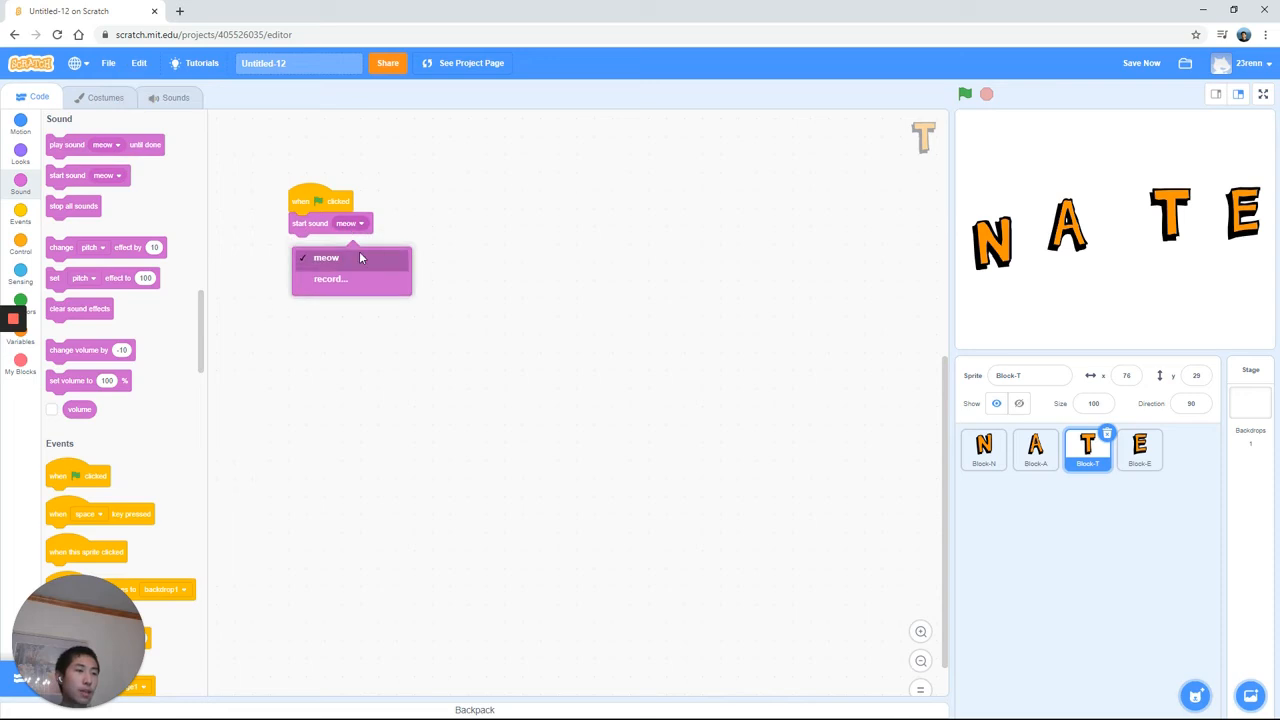
{"action": "left_click", "coordinate": [324, 256]}
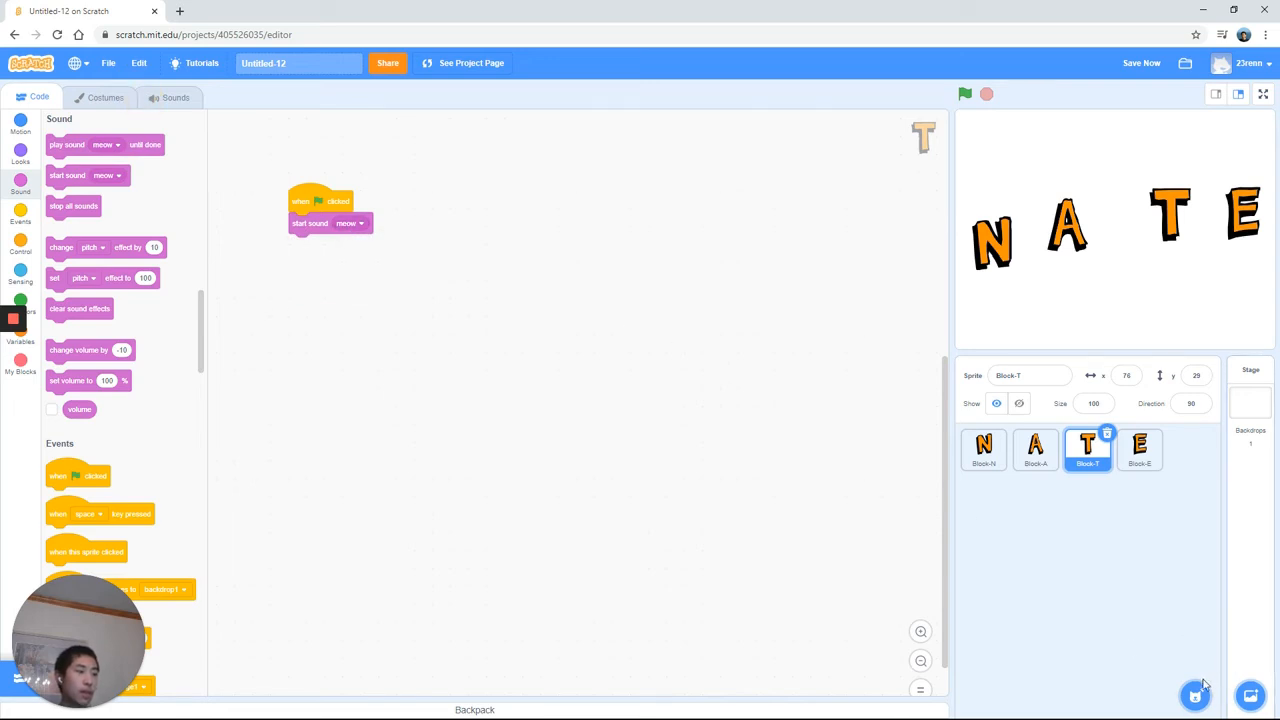
{"action": "left_click", "coordinate": [170, 96]}
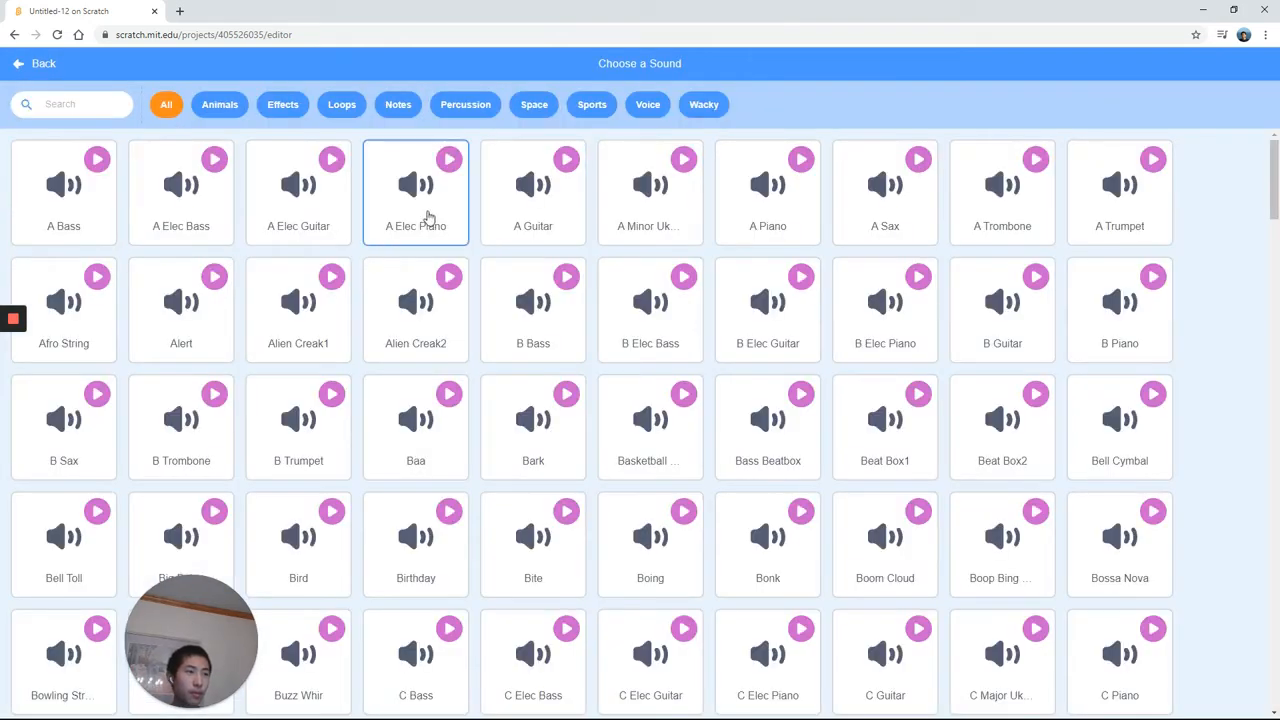
Add the A Guitar sound to the T sprite and return to its code.
{"action": "left_click", "coordinate": [532, 184]}
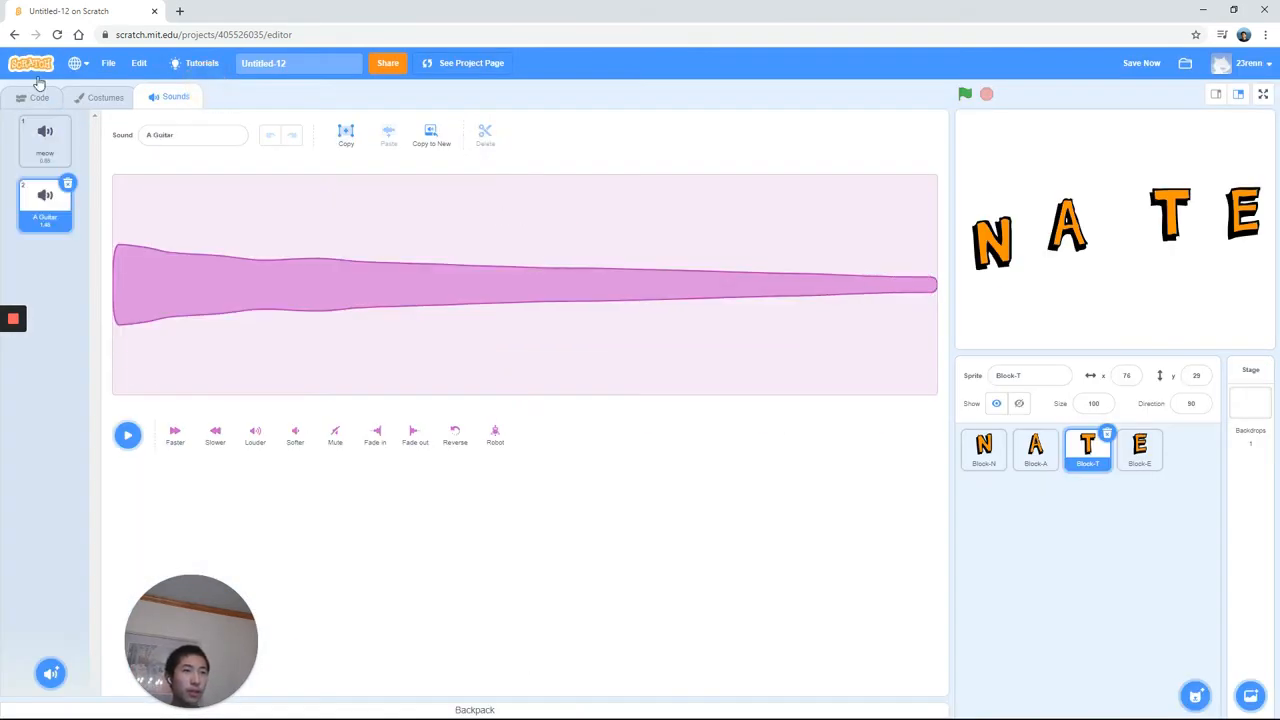
{"action": "left_click", "coordinate": [36, 98]}
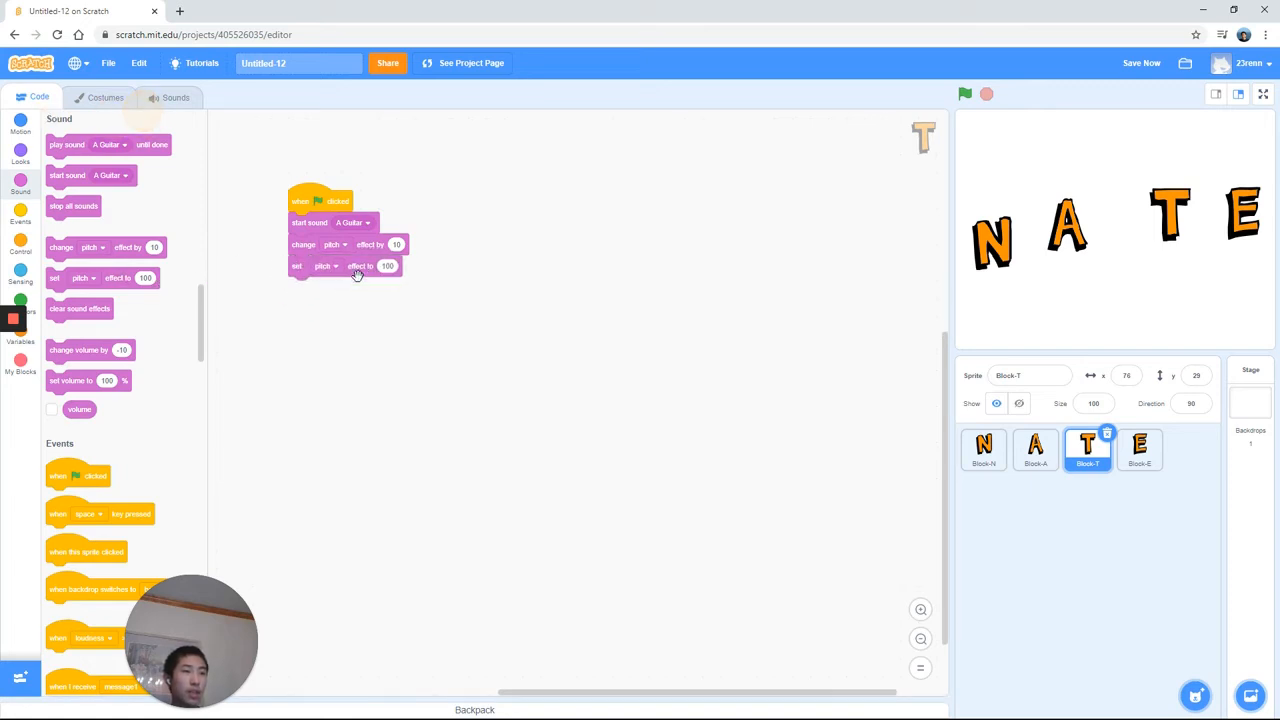
Remove the change-pitch block, leaving set pitch effect under start sound A Guitar.
{"action": "left_click_drag", "start_coordinate": [296, 264], "coordinate": [292, 294]}
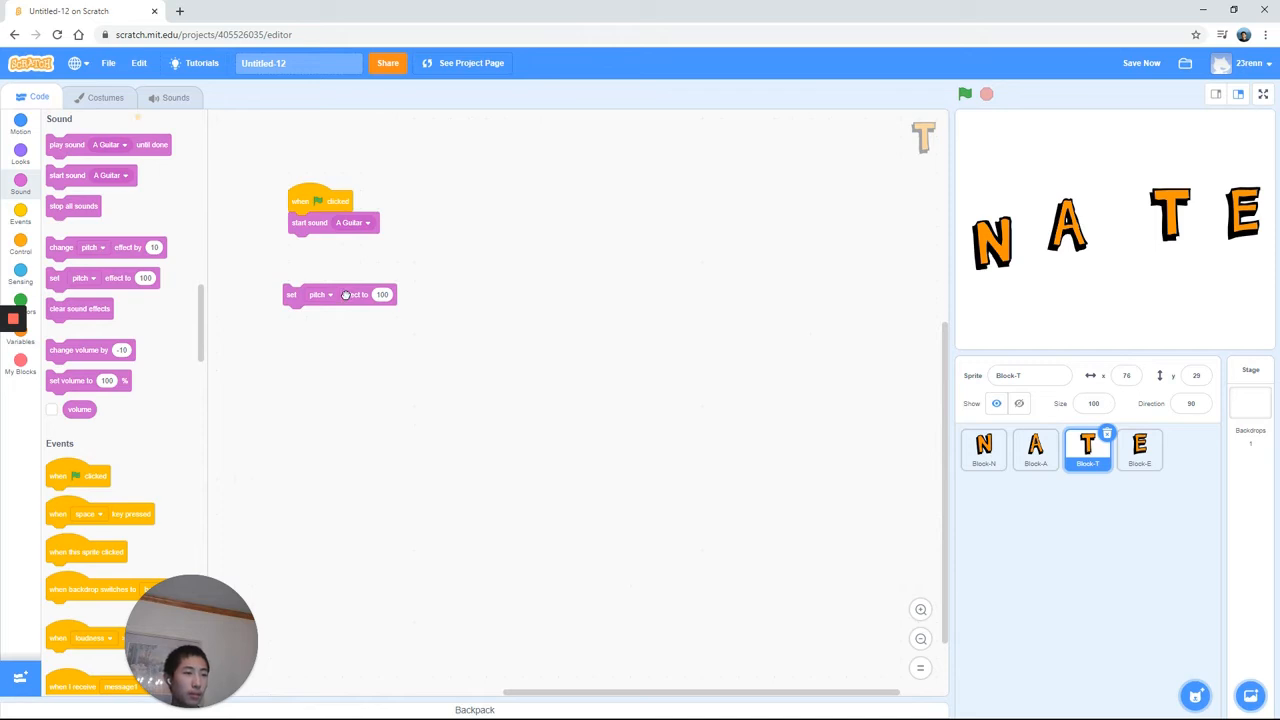
{"action": "left_click_drag", "start_coordinate": [340, 294], "coordinate": [344, 244]}
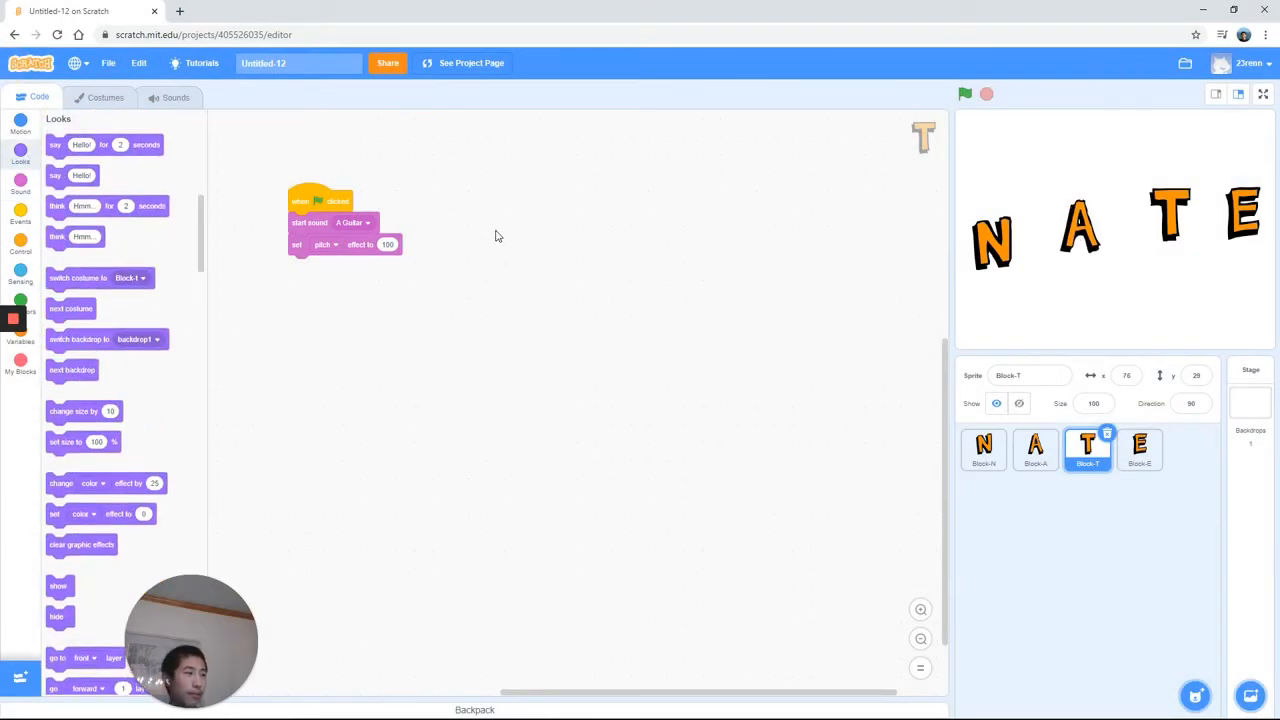
{"action": "mouse_move", "coordinate": [116, 332]}
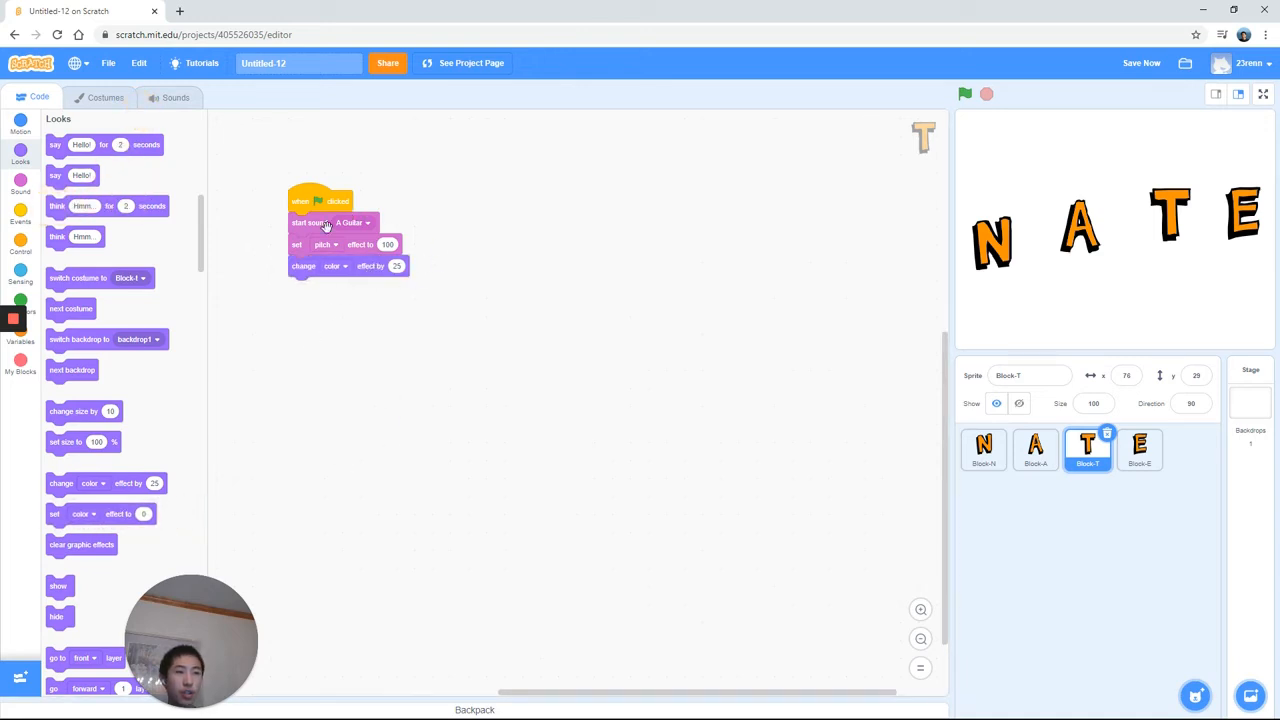
{"action": "mouse_move", "coordinate": [188, 372]}
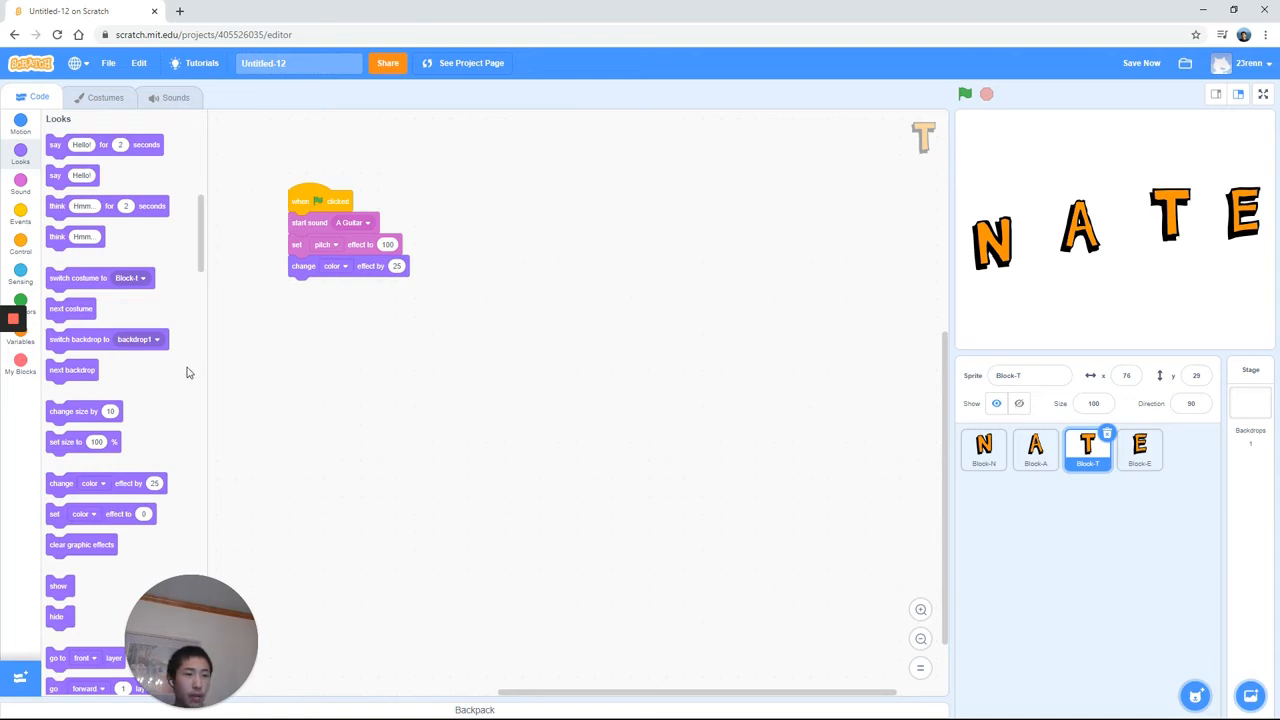
Append change color effect by 25 and change size by 10 to the T script.
{"action": "scroll", "scroll_direction": "down", "scroll_amount": 3}
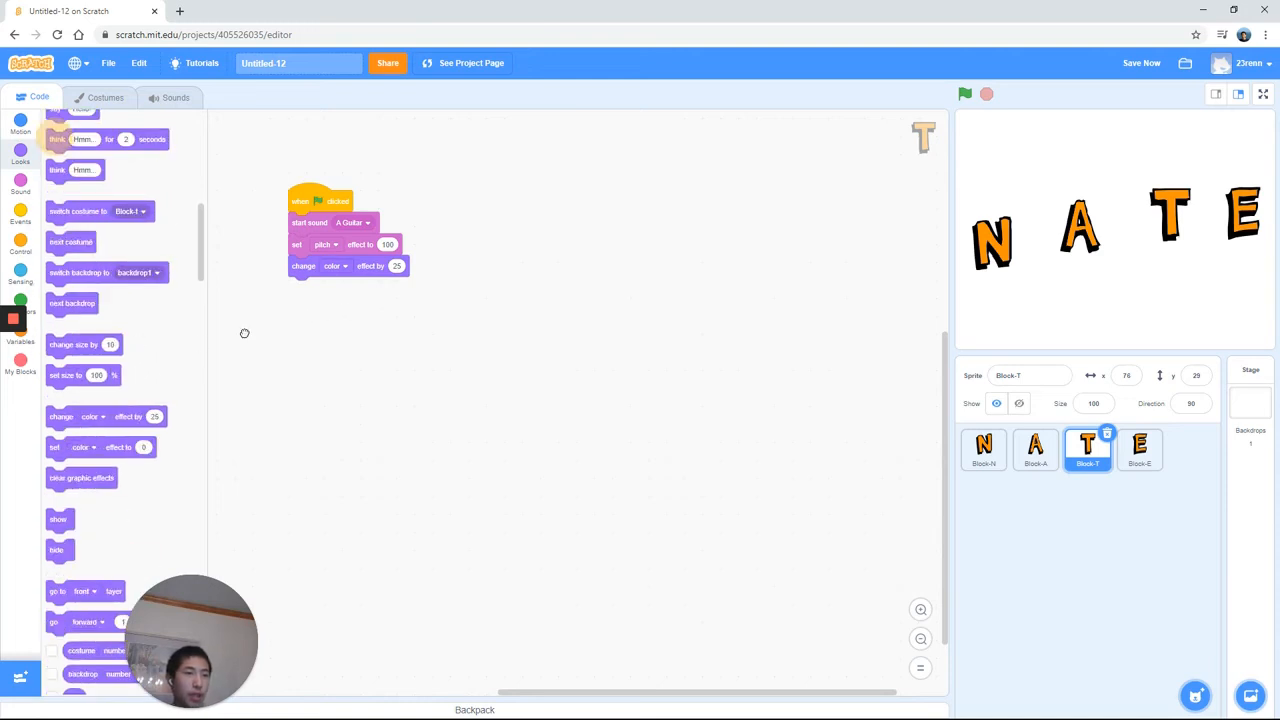
{"action": "left_click_drag", "start_coordinate": [84, 344], "coordinate": [324, 288]}
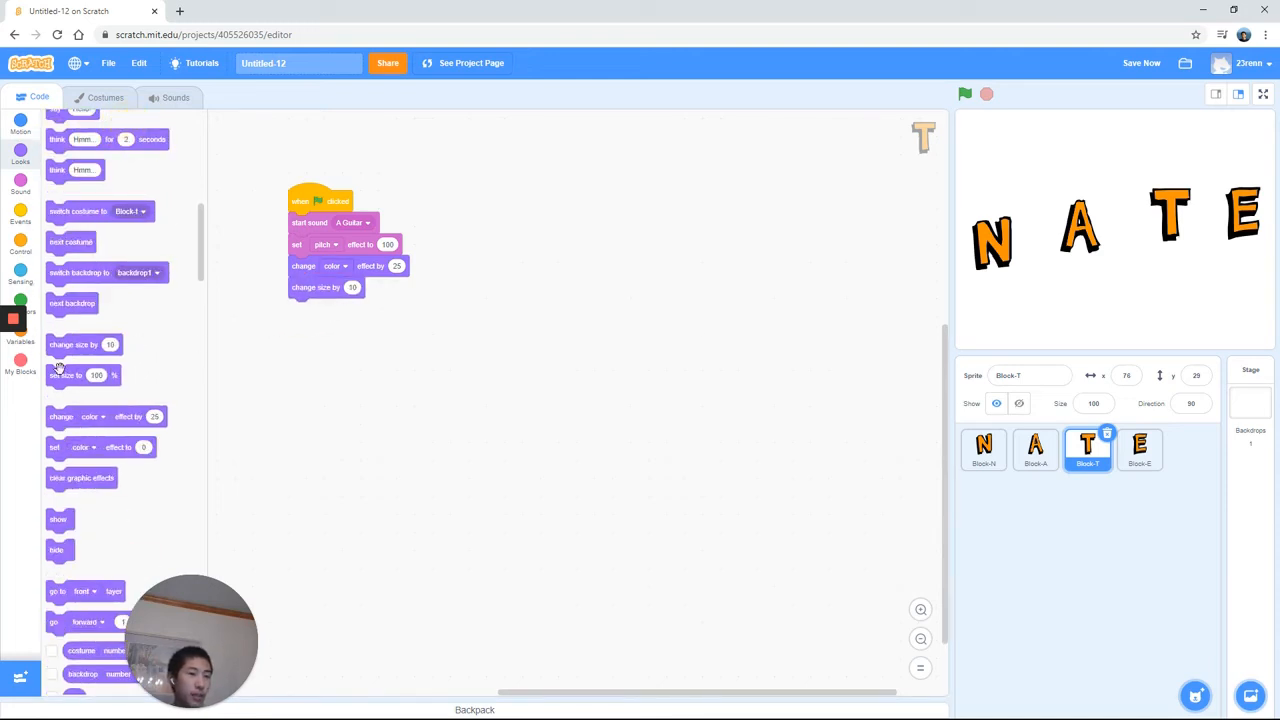
{"action": "left_click_drag", "start_coordinate": [64, 376], "coordinate": [348, 356]}
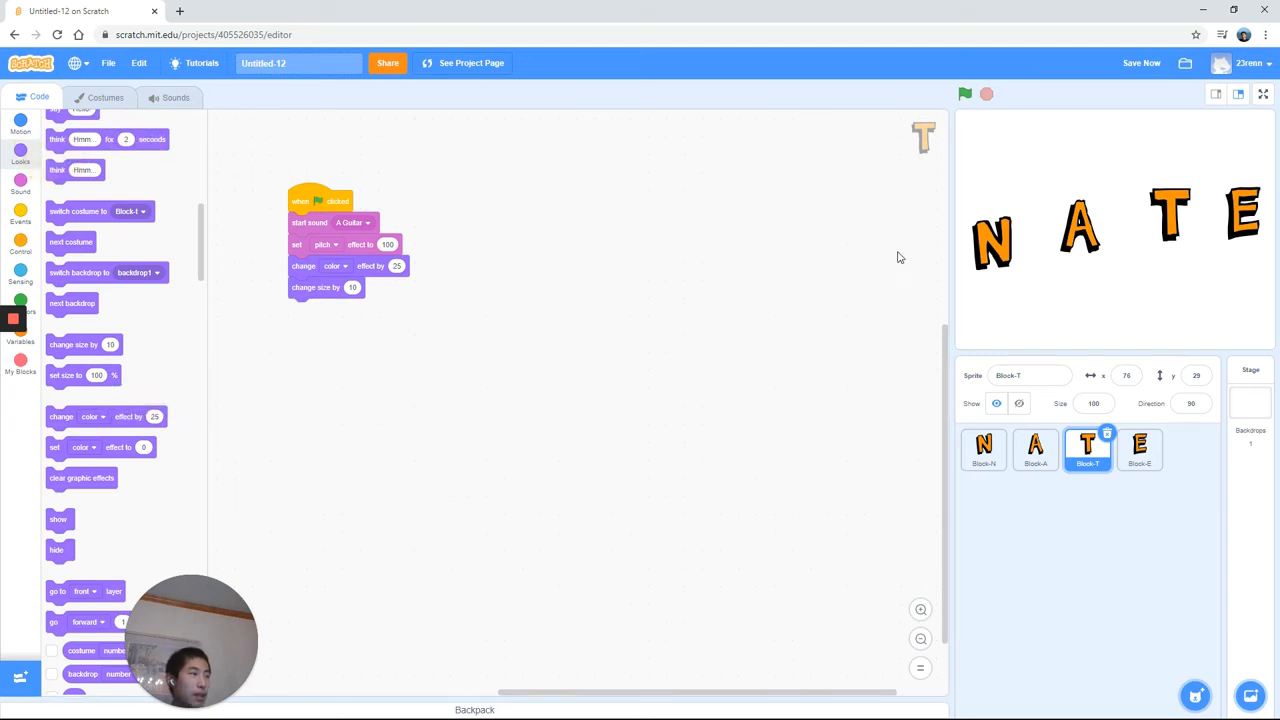
{"action": "mouse_move", "coordinate": [428, 292]}
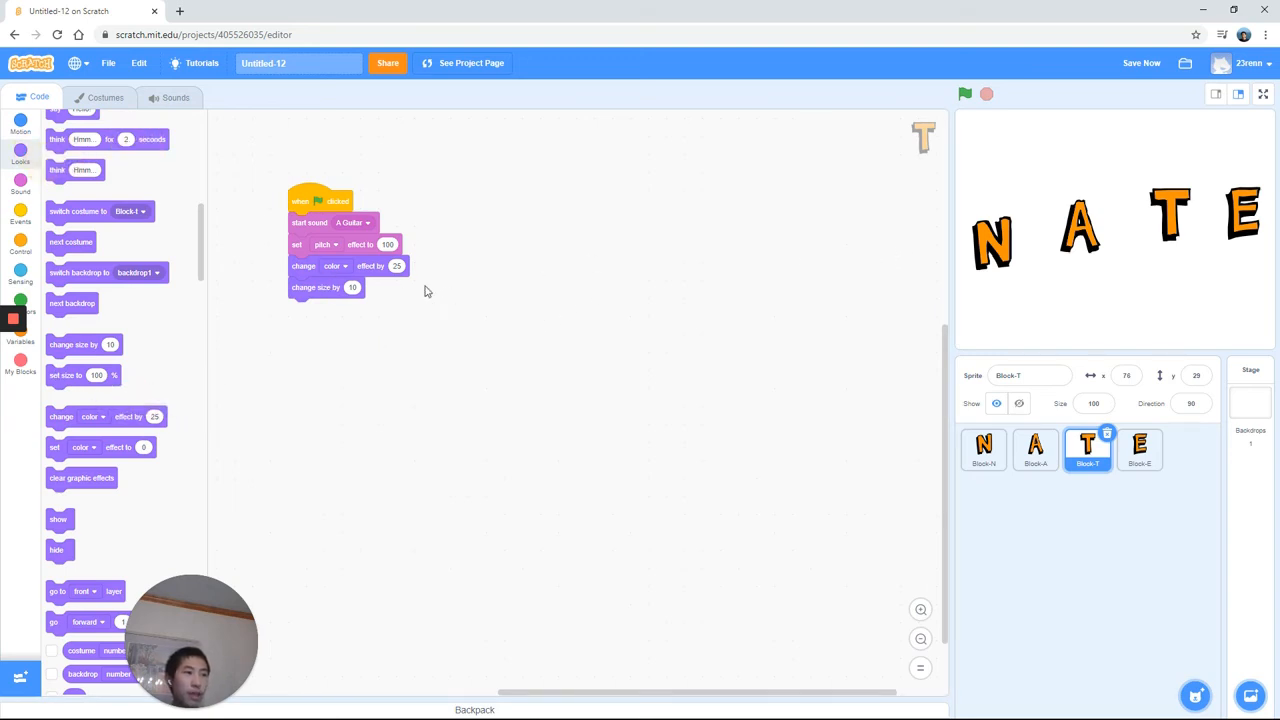
{"action": "mouse_move", "coordinate": [362, 452]}
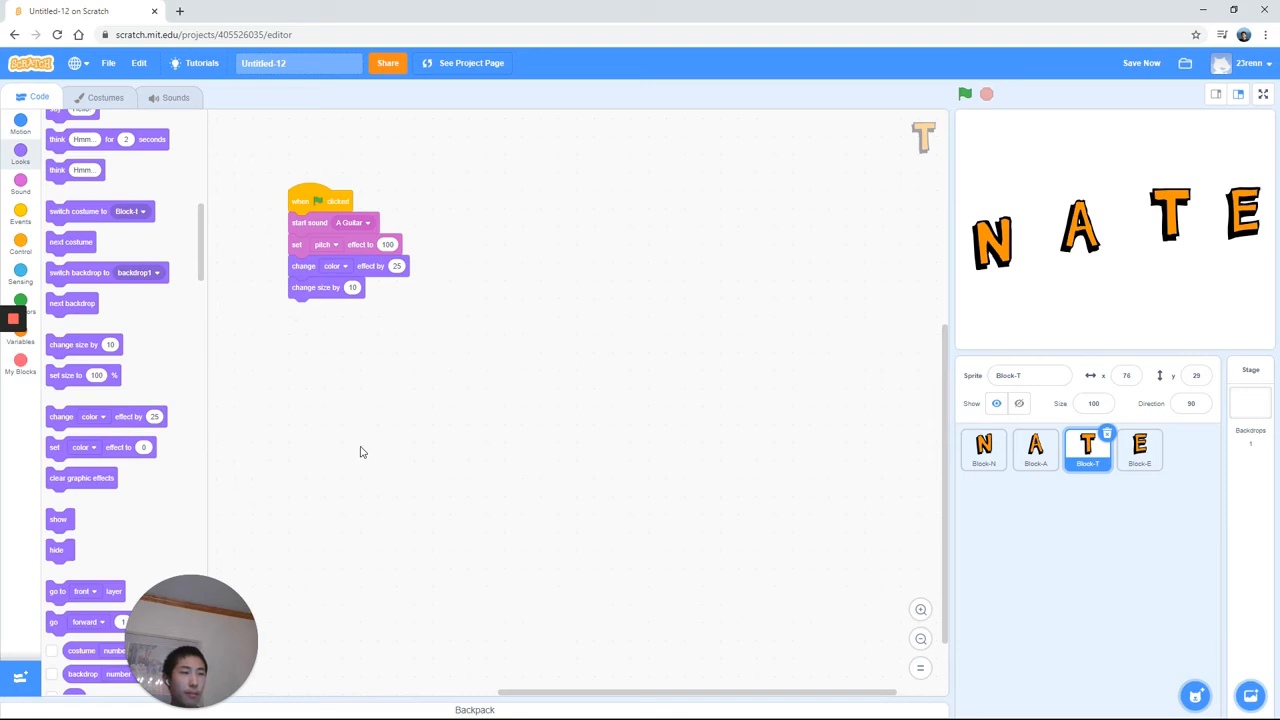
End the T script with a glide 1 secs to random position block.
{"action": "left_click", "coordinate": [20, 132]}
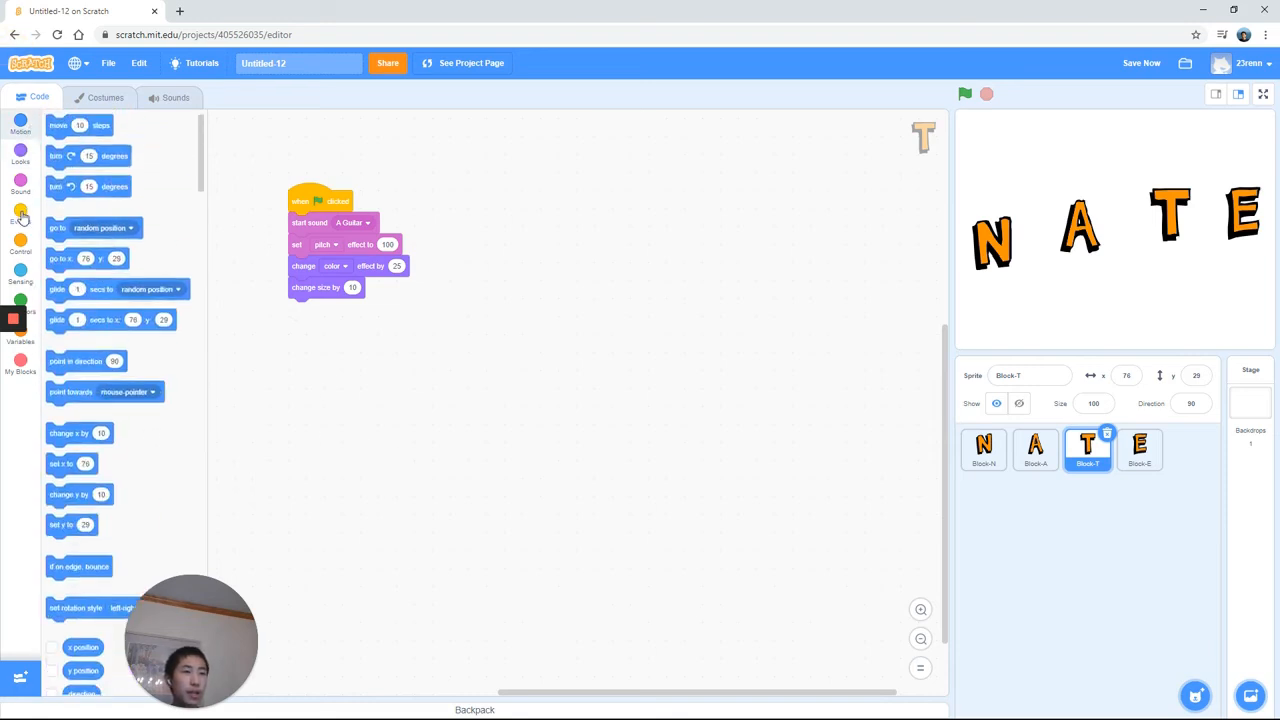
{"action": "left_click", "coordinate": [18, 132]}
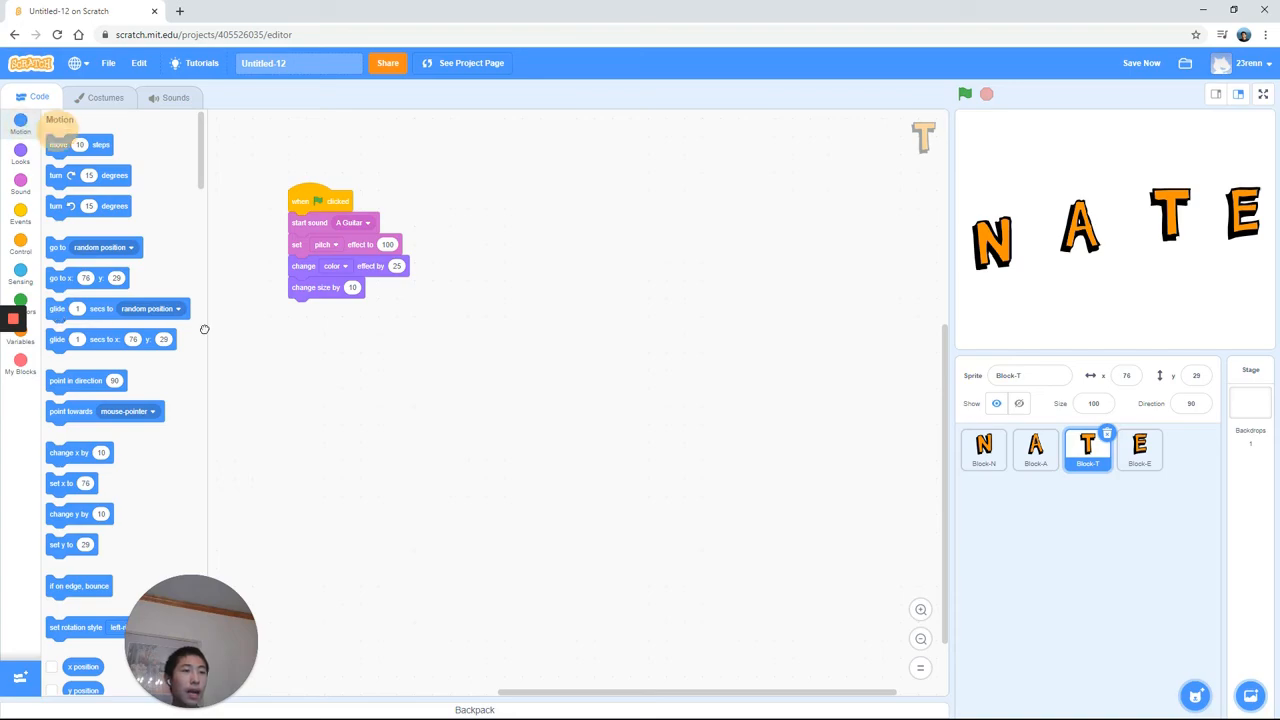
{"action": "left_click_drag", "start_coordinate": [56, 308], "coordinate": [300, 318]}
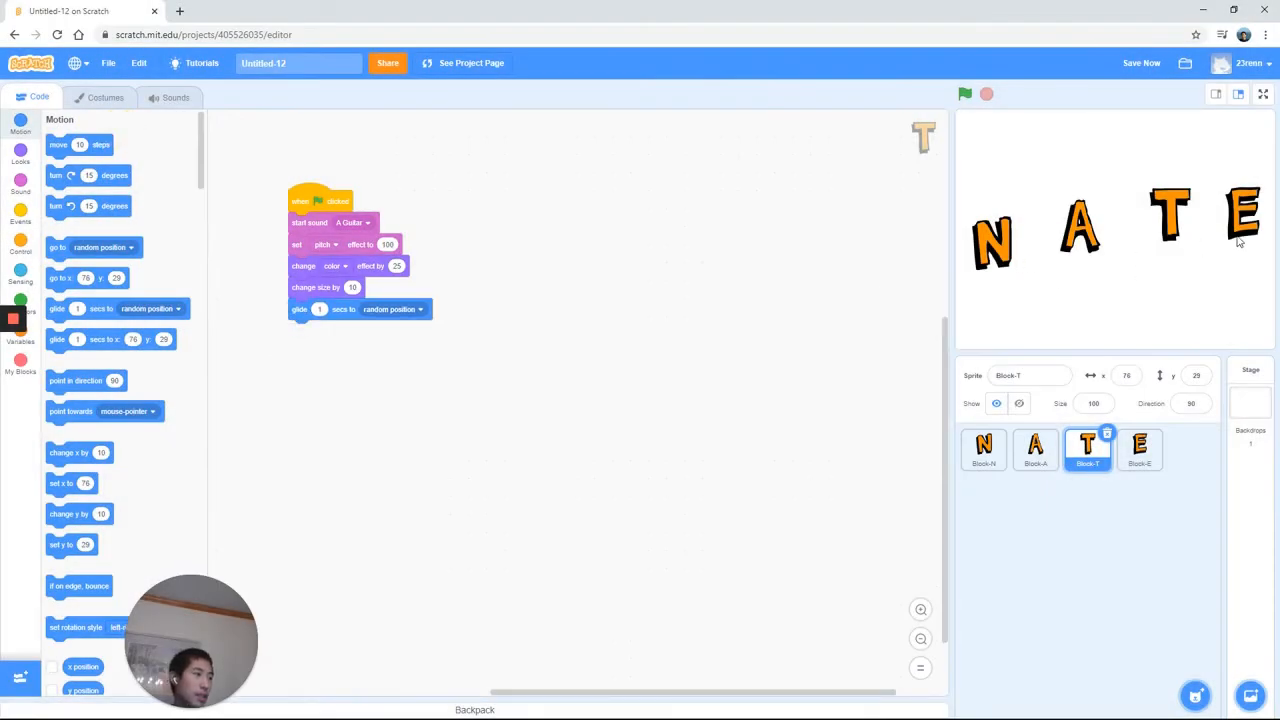
{"action": "mouse_move", "coordinate": [96, 344]}
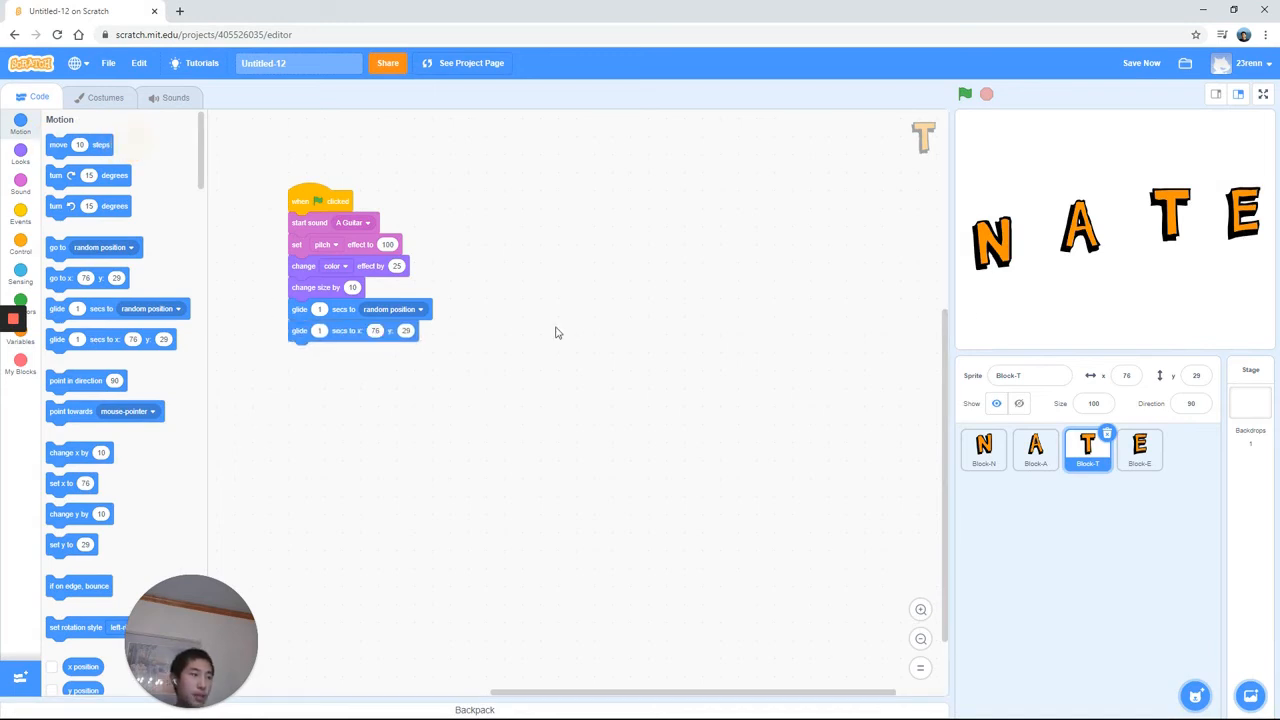
{"action": "mouse_move", "coordinate": [1192, 300]}
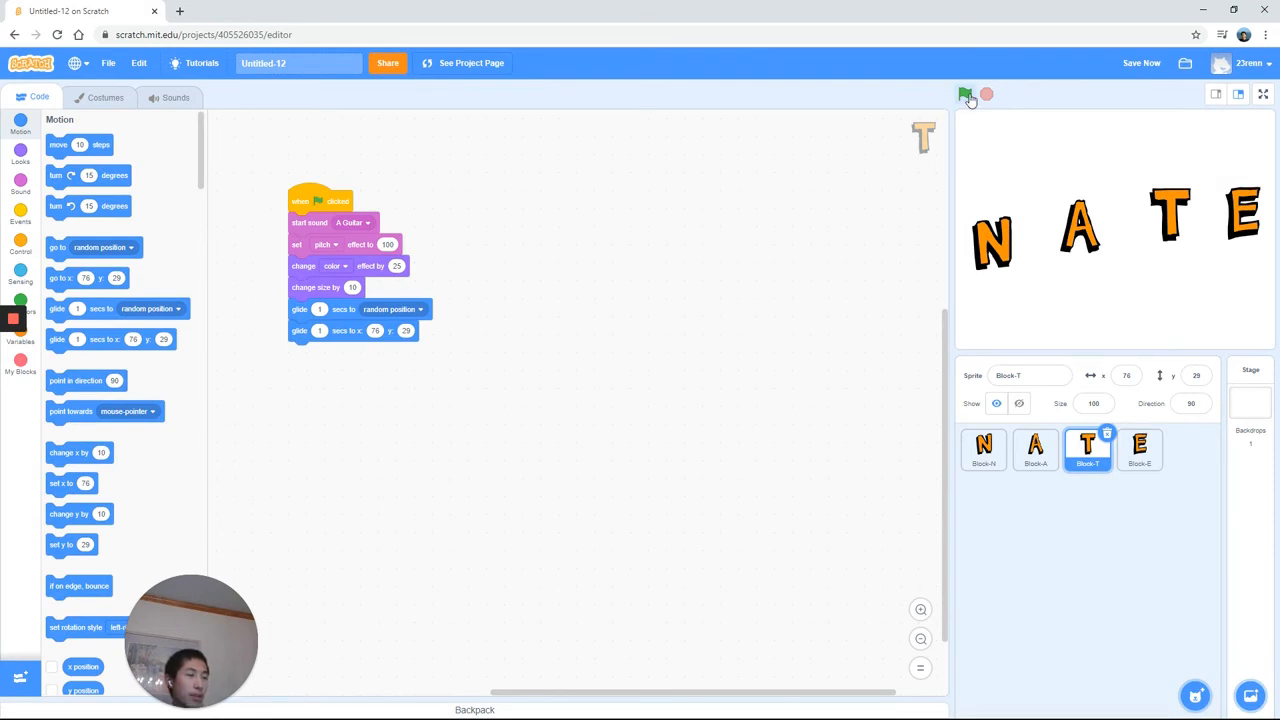
Run the project six times with the green flag to test the T animation.
{"action": "left_click", "coordinate": [966, 94]}
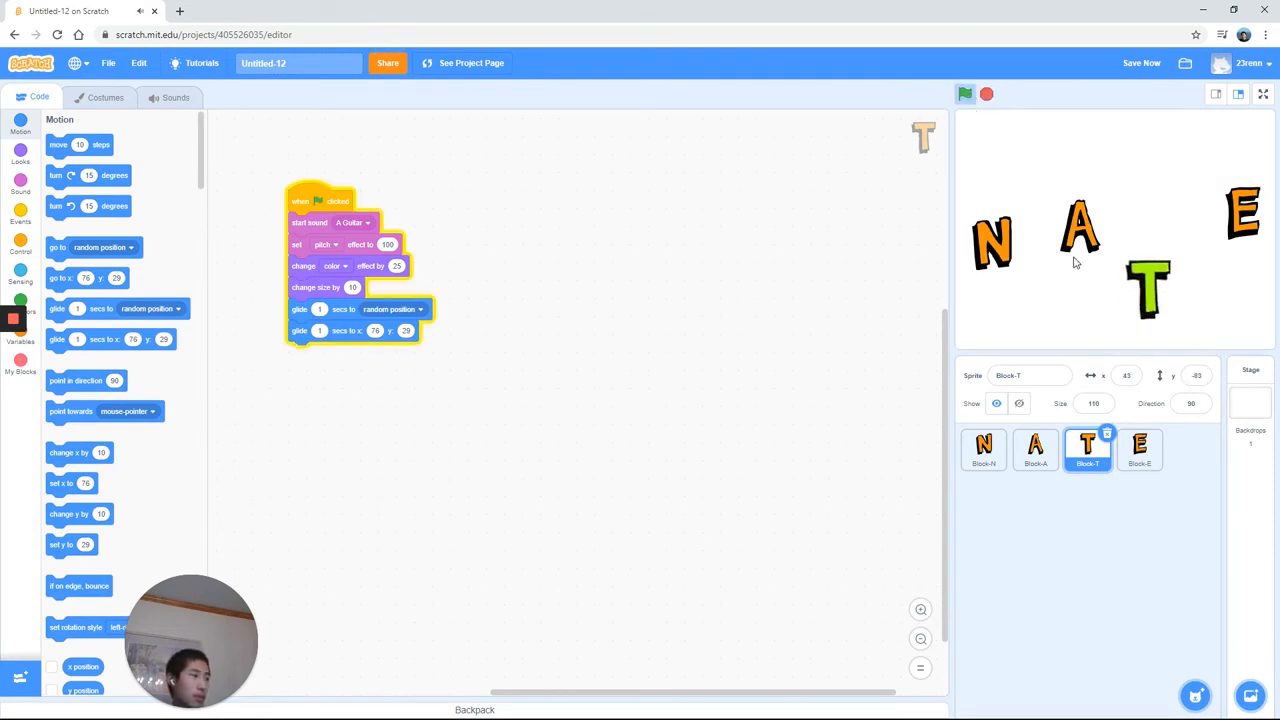
{"action": "left_click", "coordinate": [964, 94]}
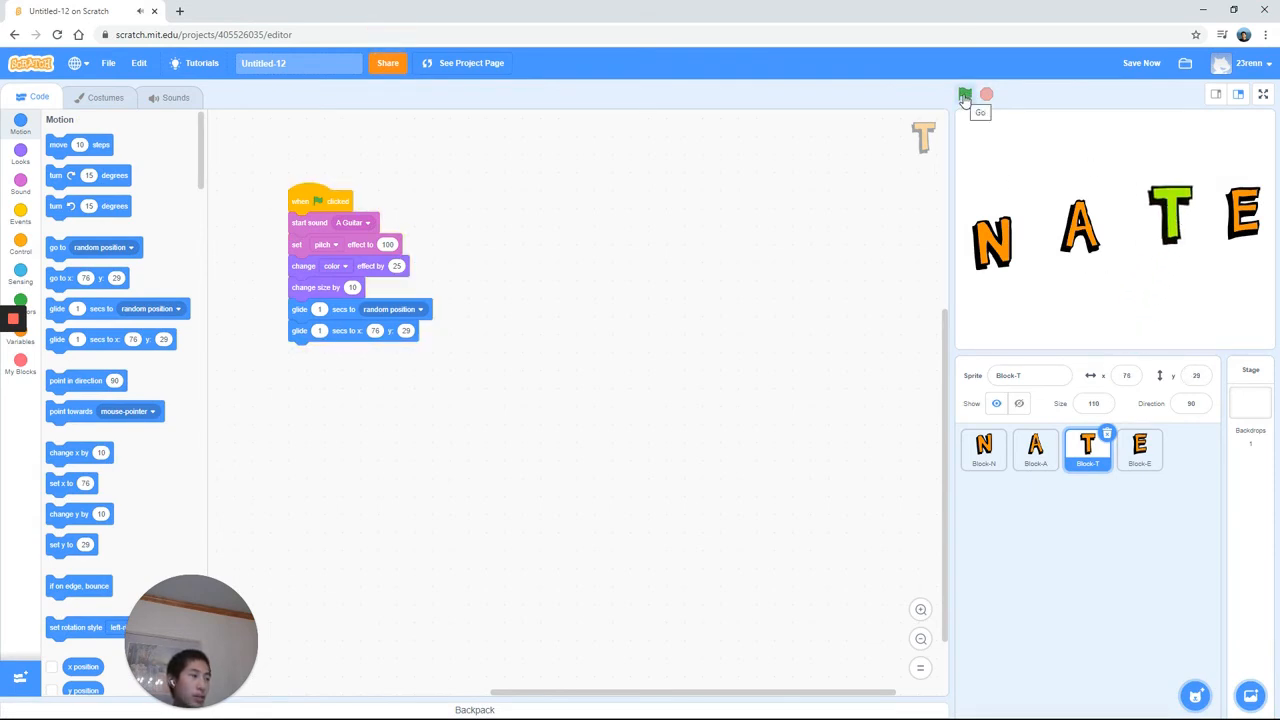
{"action": "left_click", "coordinate": [968, 94]}
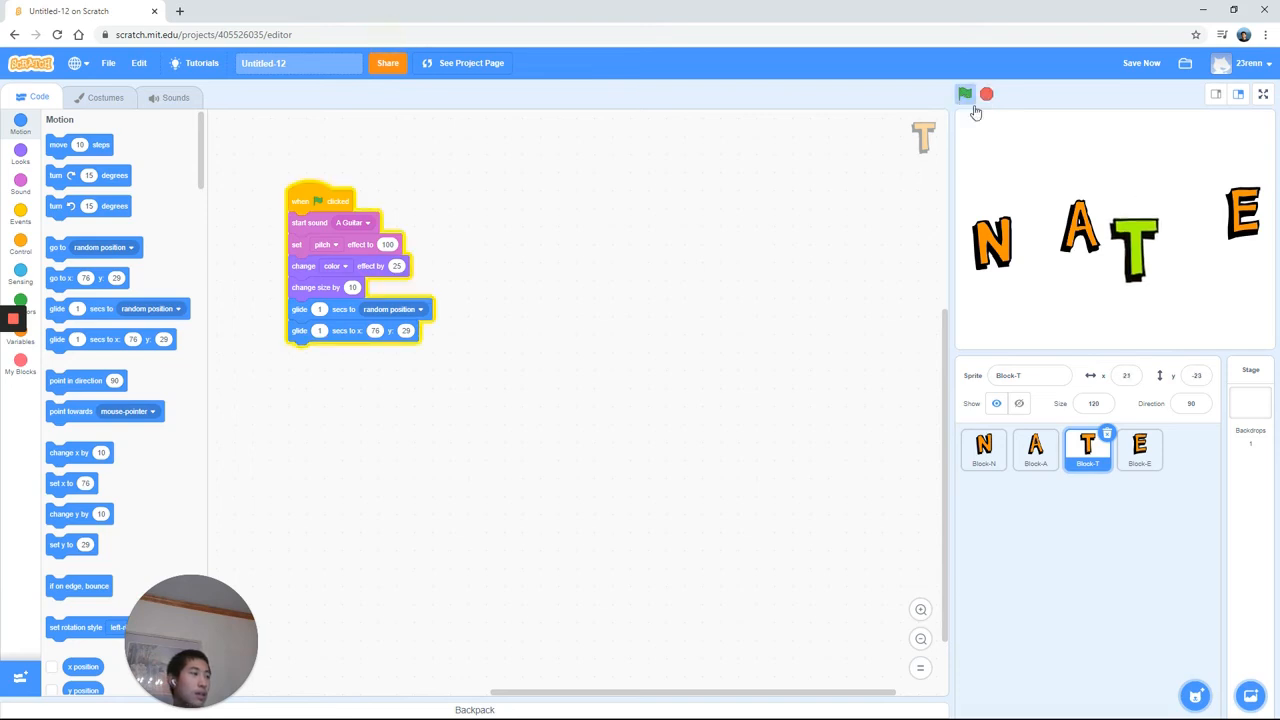
{"action": "left_click", "coordinate": [964, 94]}
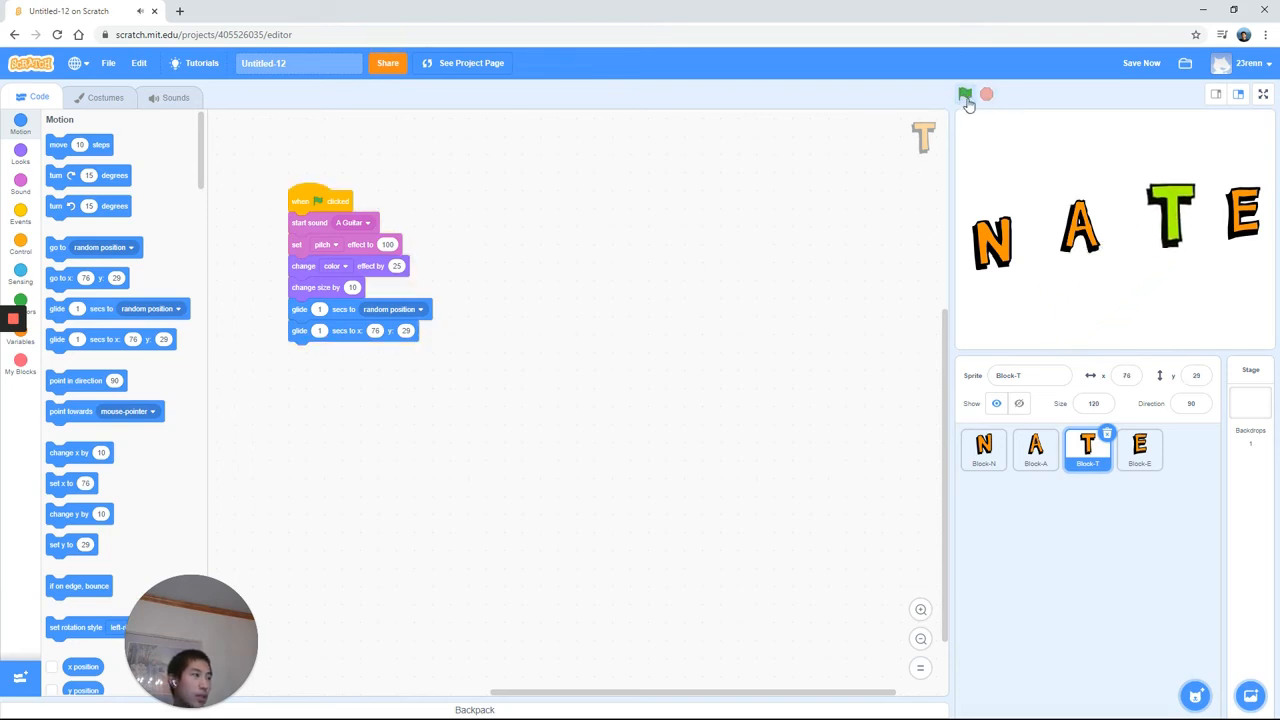
{"action": "left_click", "coordinate": [964, 94]}
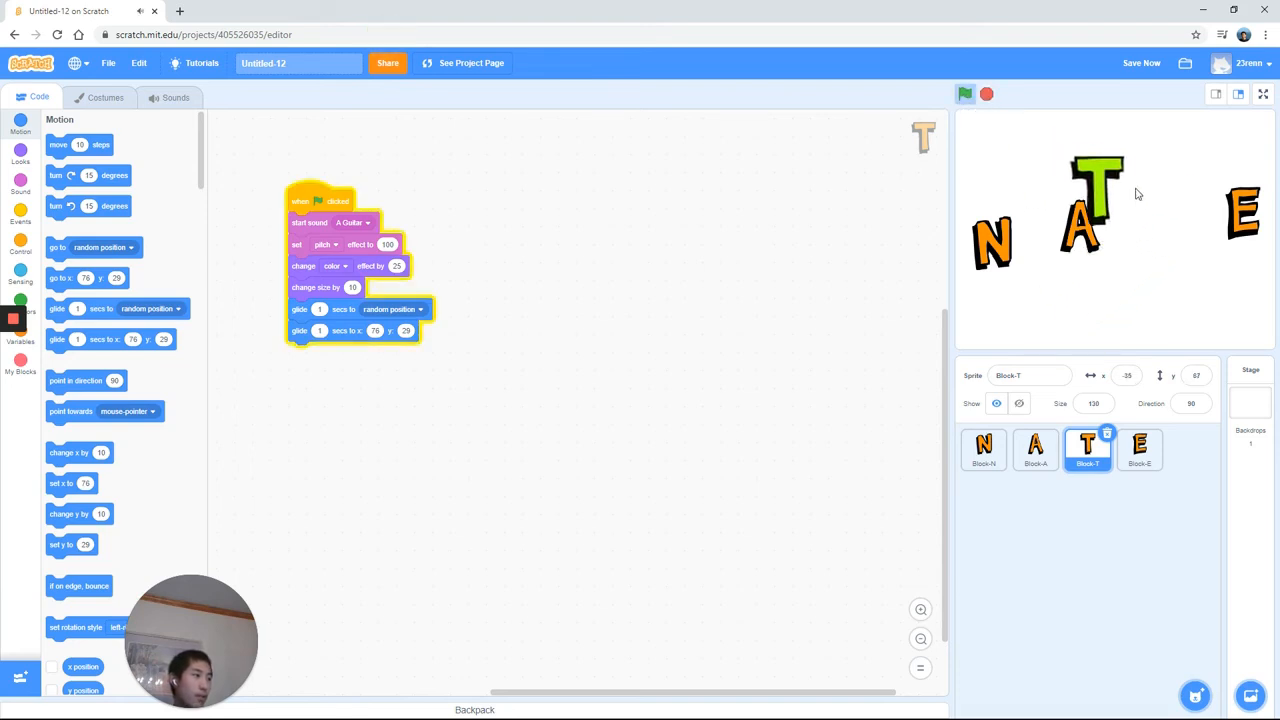
{"action": "left_click", "coordinate": [962, 94]}
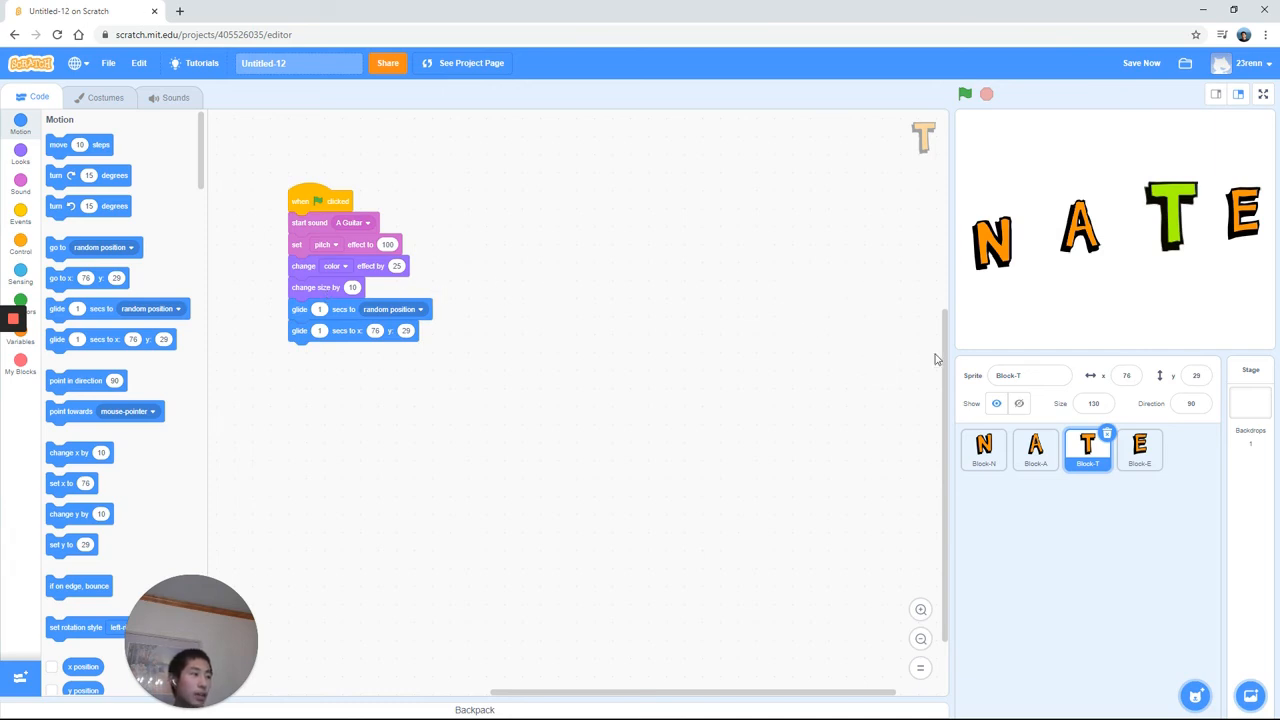
{"action": "mouse_move", "coordinate": [1064, 478]}
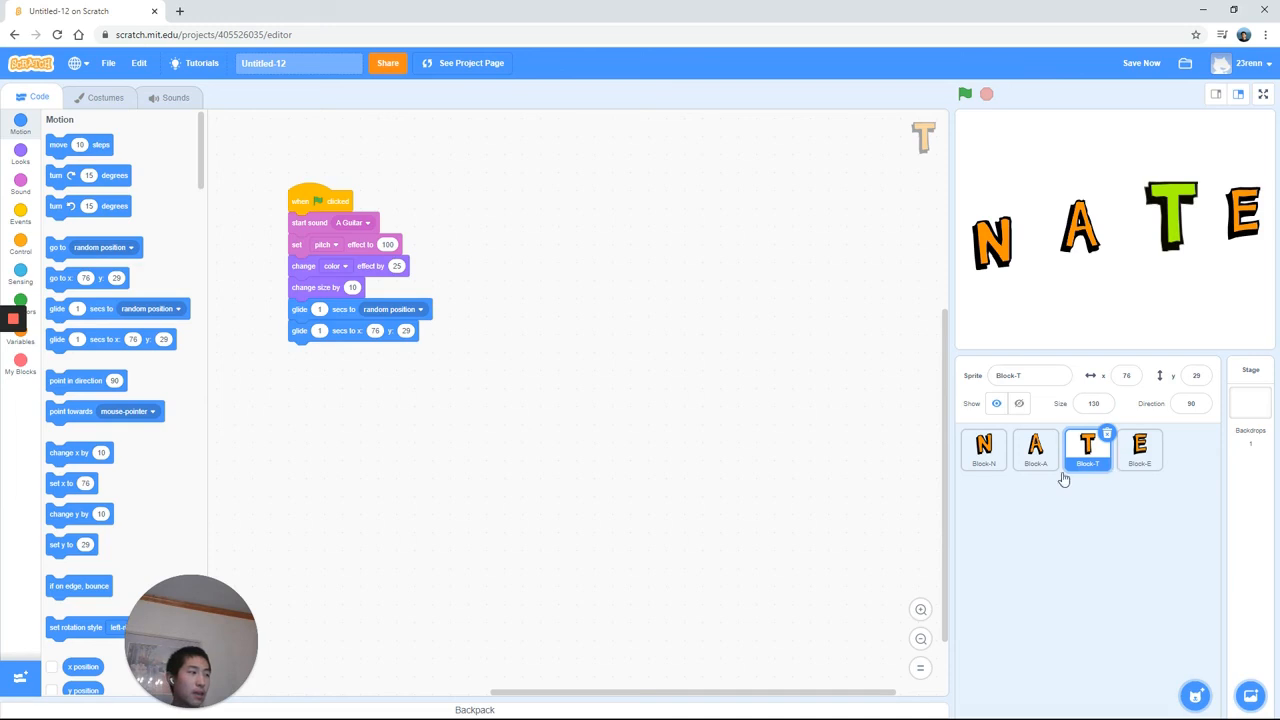
Select the Block-N sprite to start giving it the same script.
{"action": "left_click", "coordinate": [984, 450]}
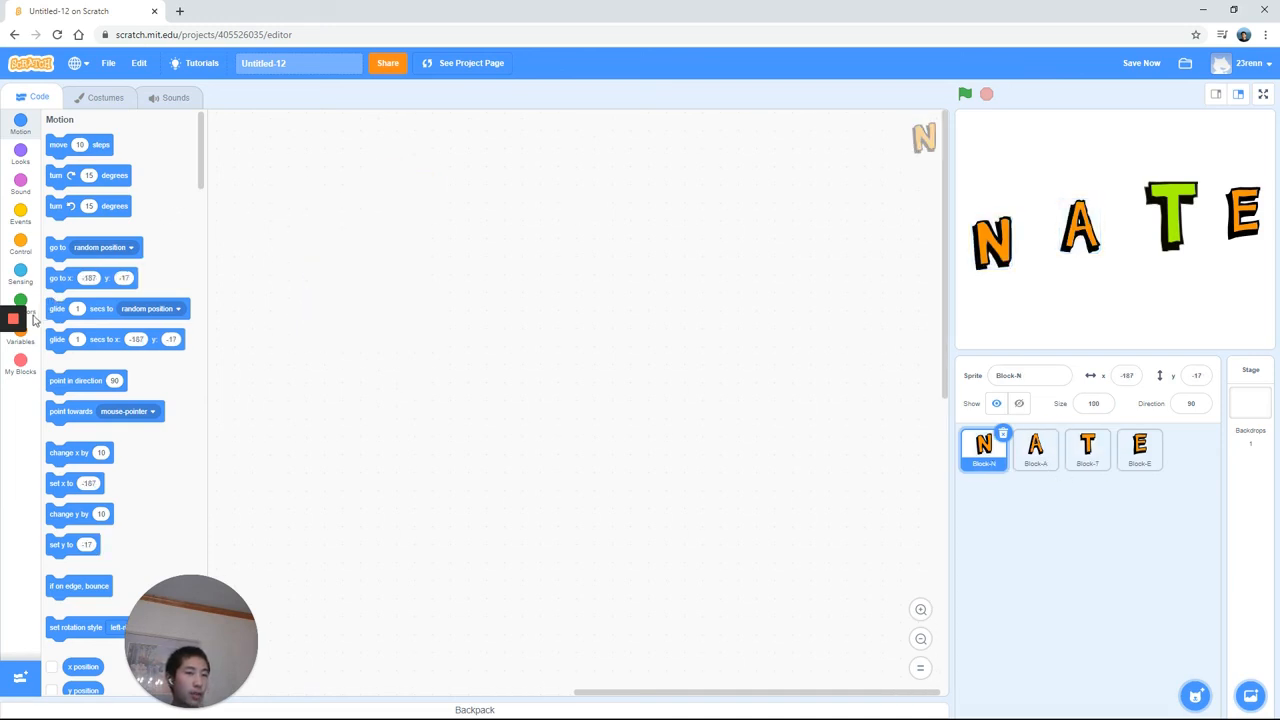
{"action": "mouse_move", "coordinate": [1096, 300]}
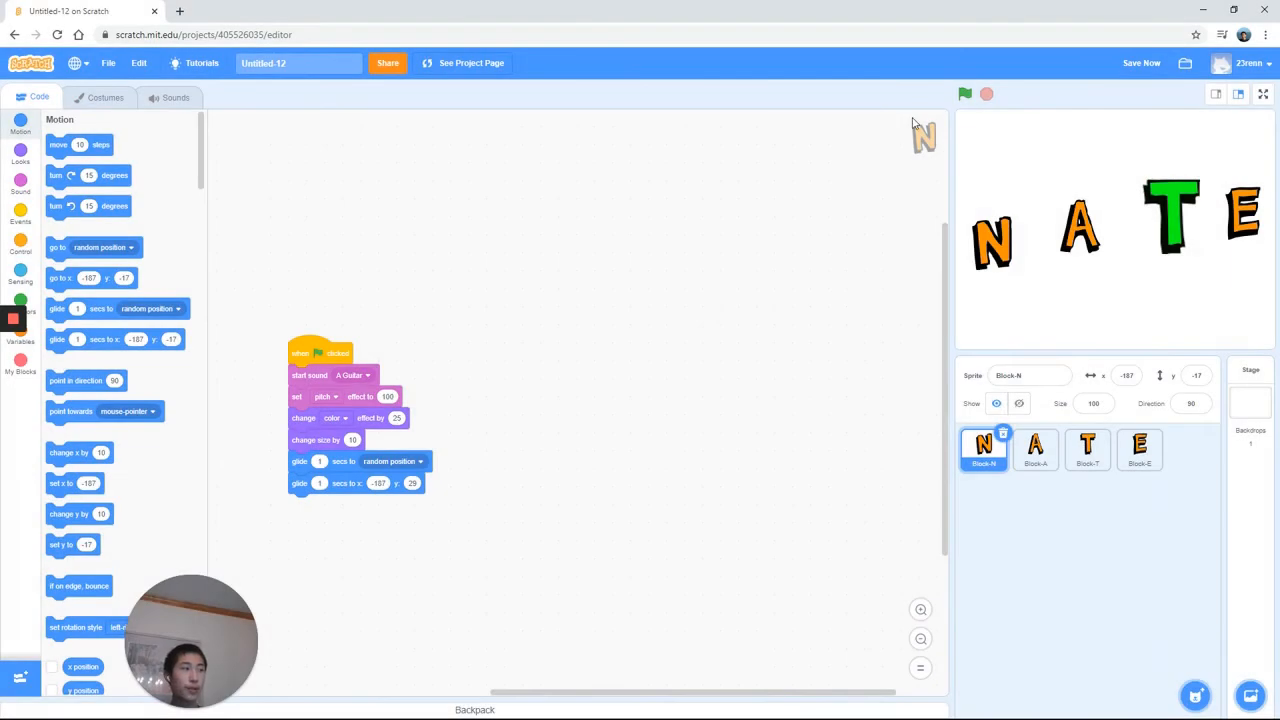
Run the project with the green flag several times to watch N glide away tinted green and return.
{"action": "left_click", "coordinate": [964, 96]}
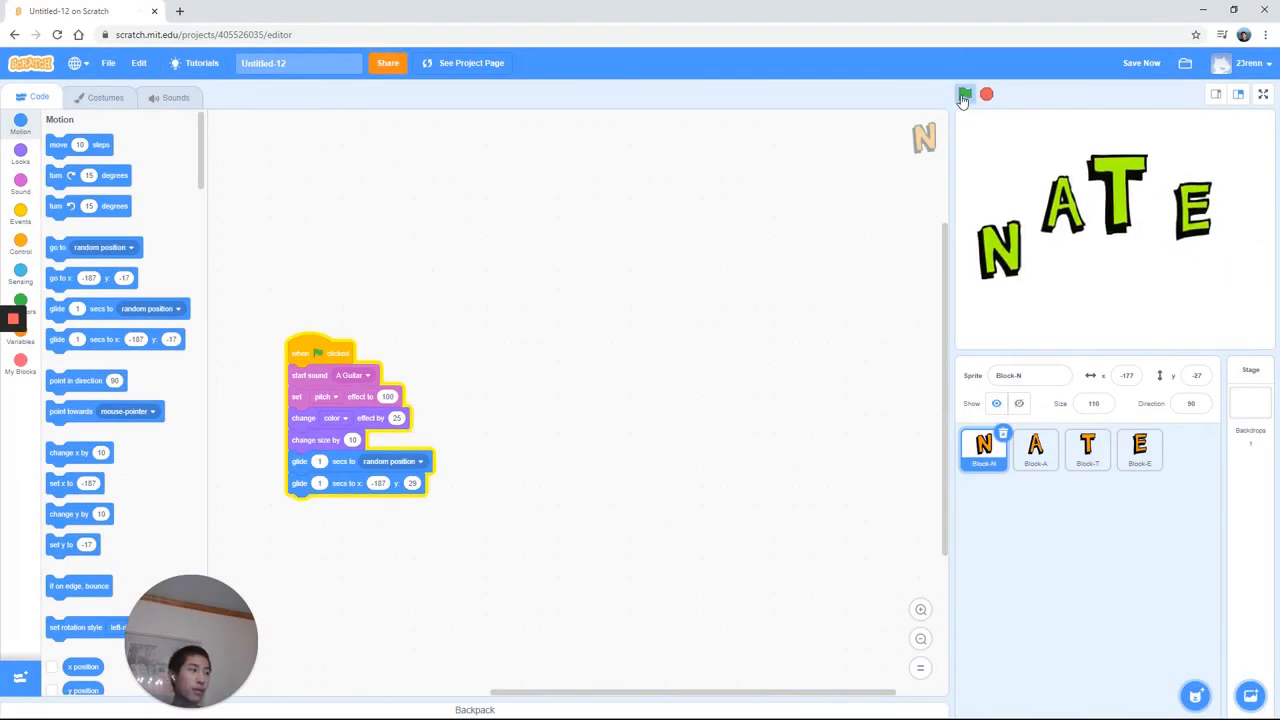
{"action": "left_click", "coordinate": [960, 94]}
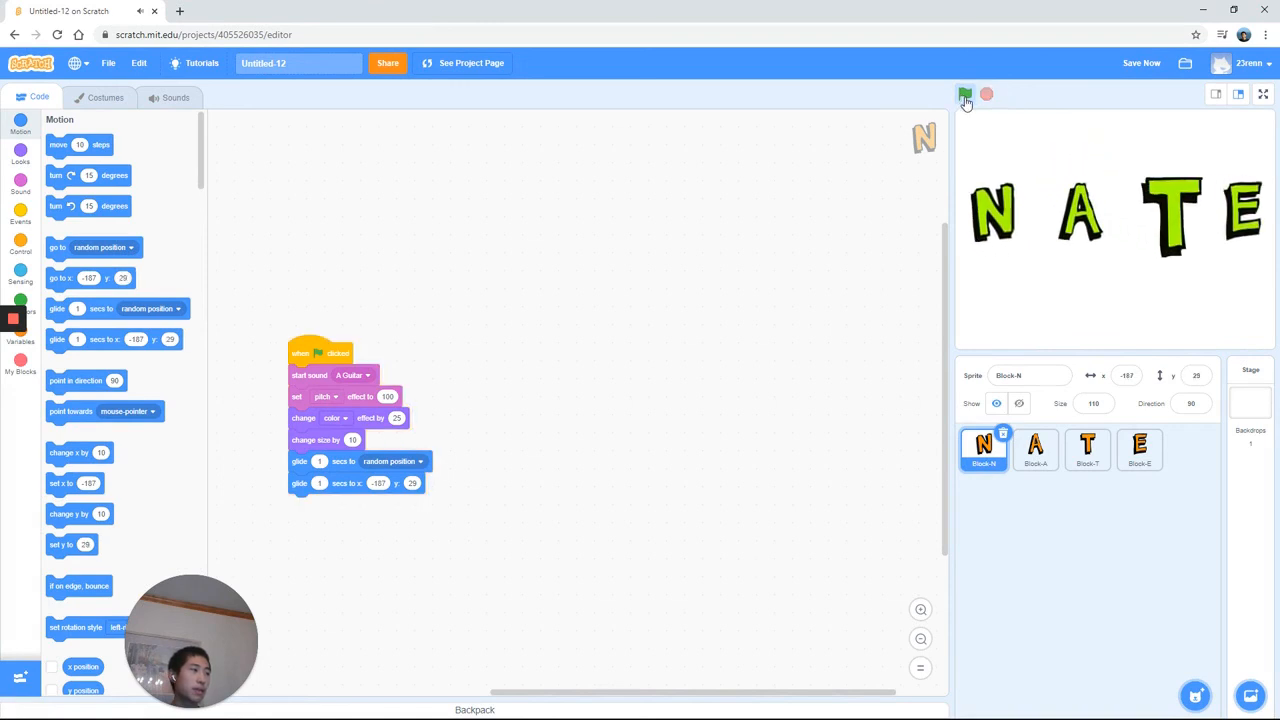
{"action": "left_click", "coordinate": [964, 94]}
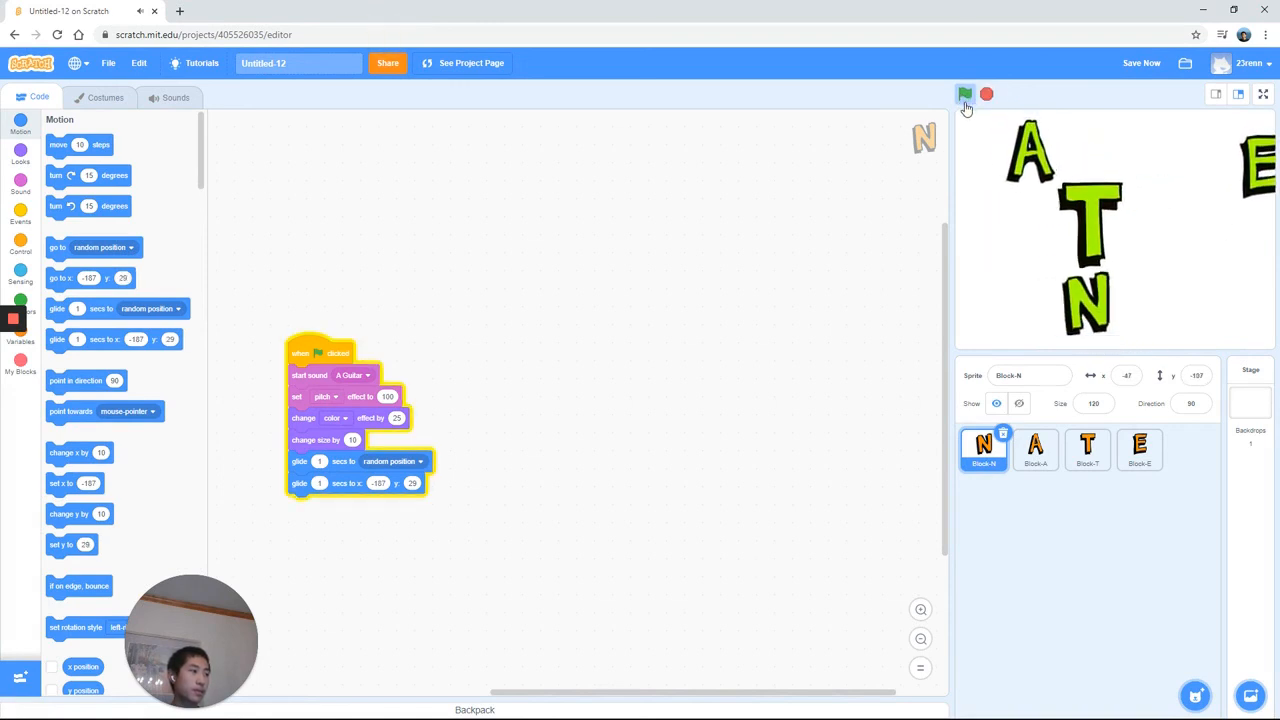
{"action": "left_click", "coordinate": [964, 94]}
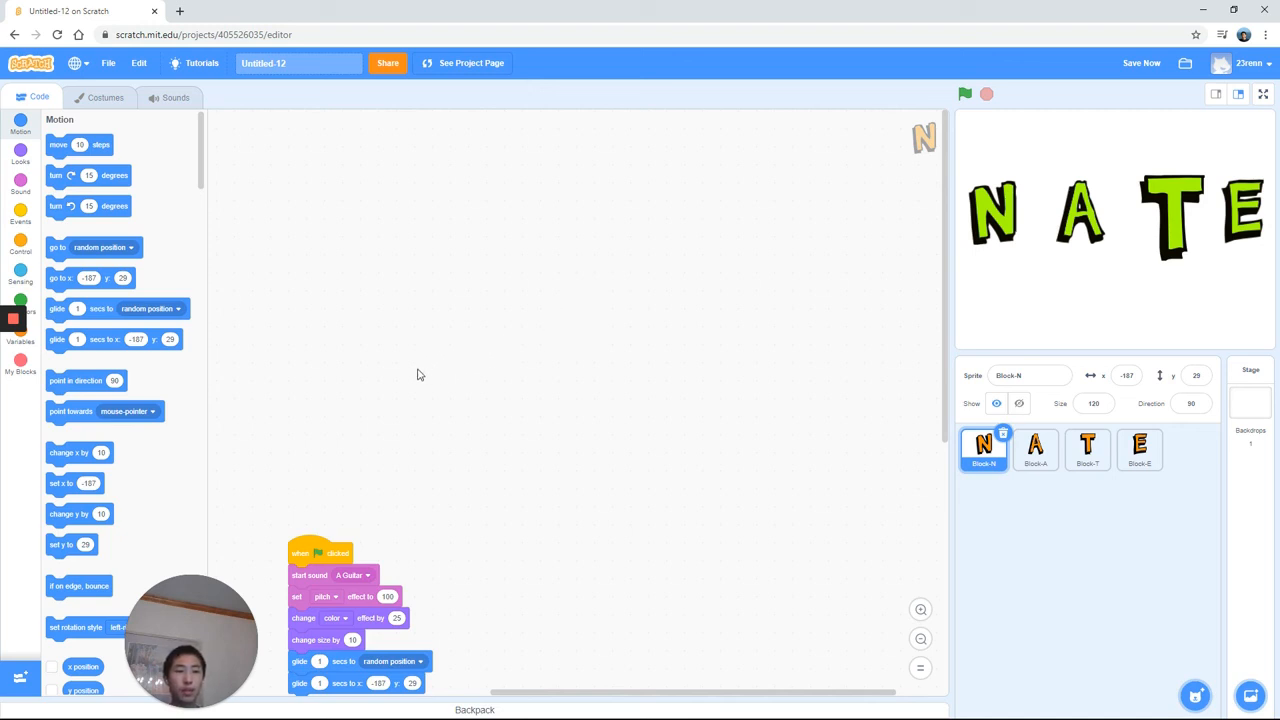
{"action": "mouse_move", "coordinate": [416, 370]}
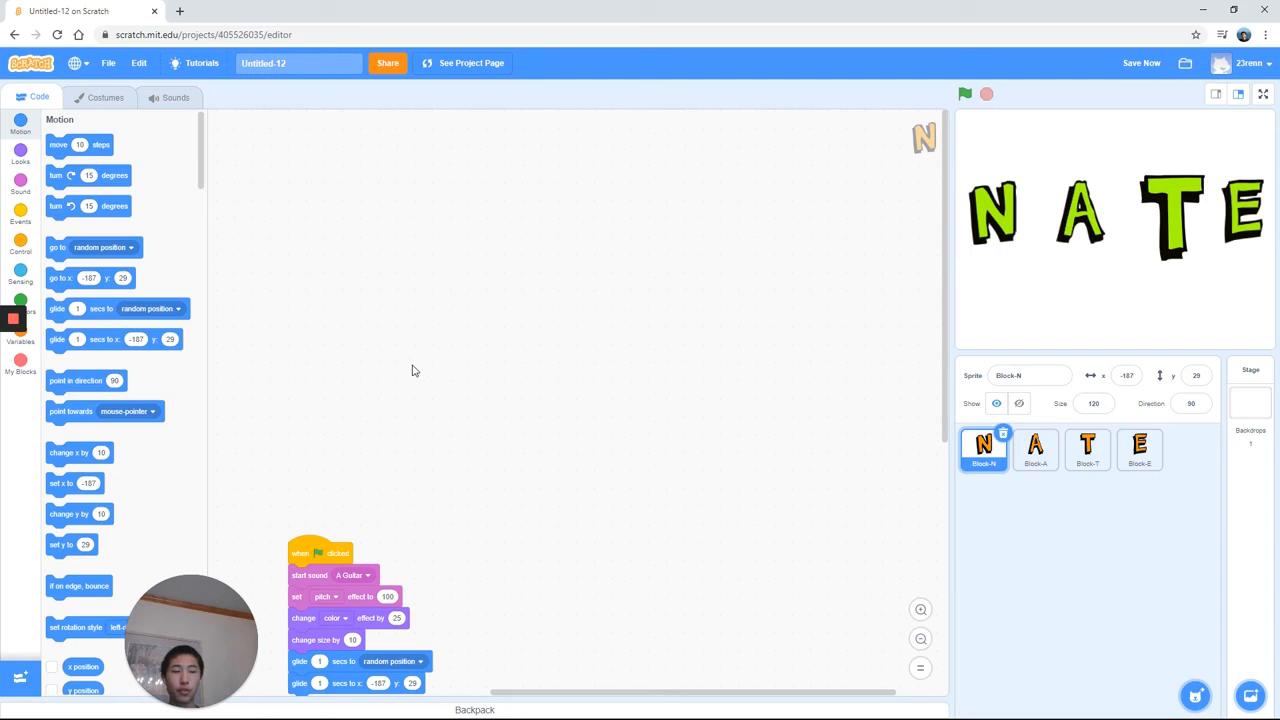
{"action": "mouse_move", "coordinate": [240, 292]}
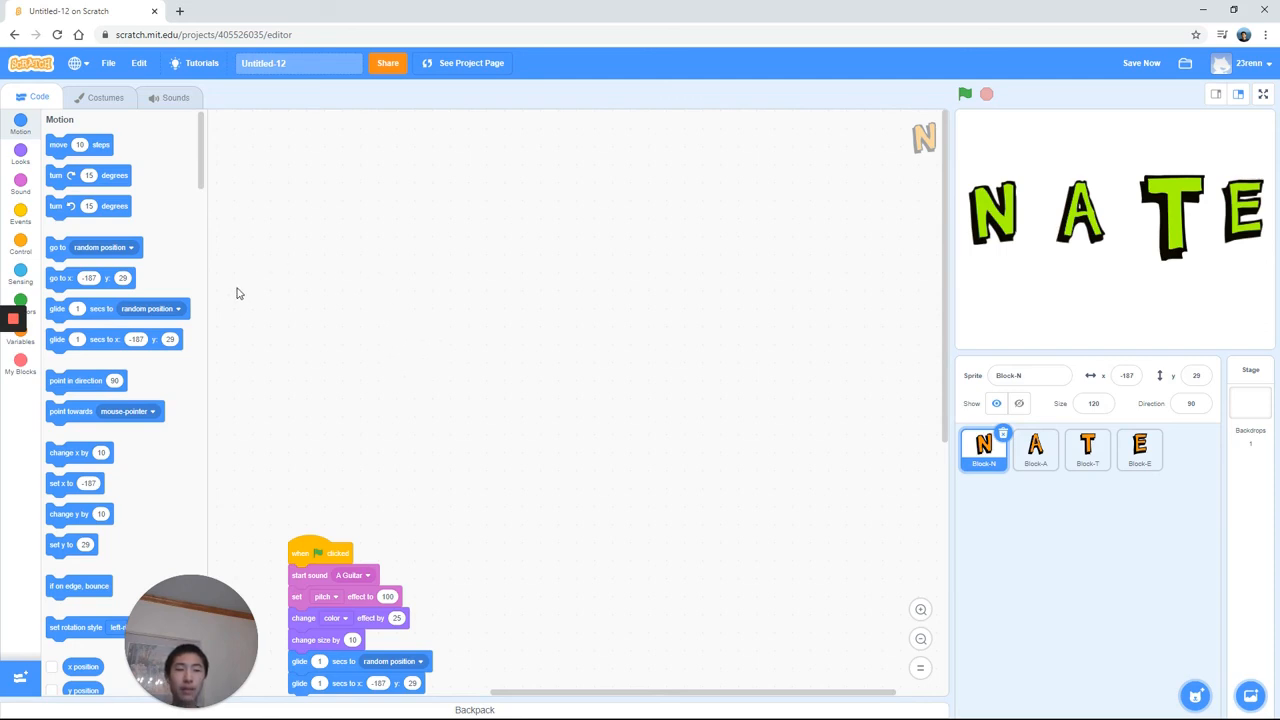